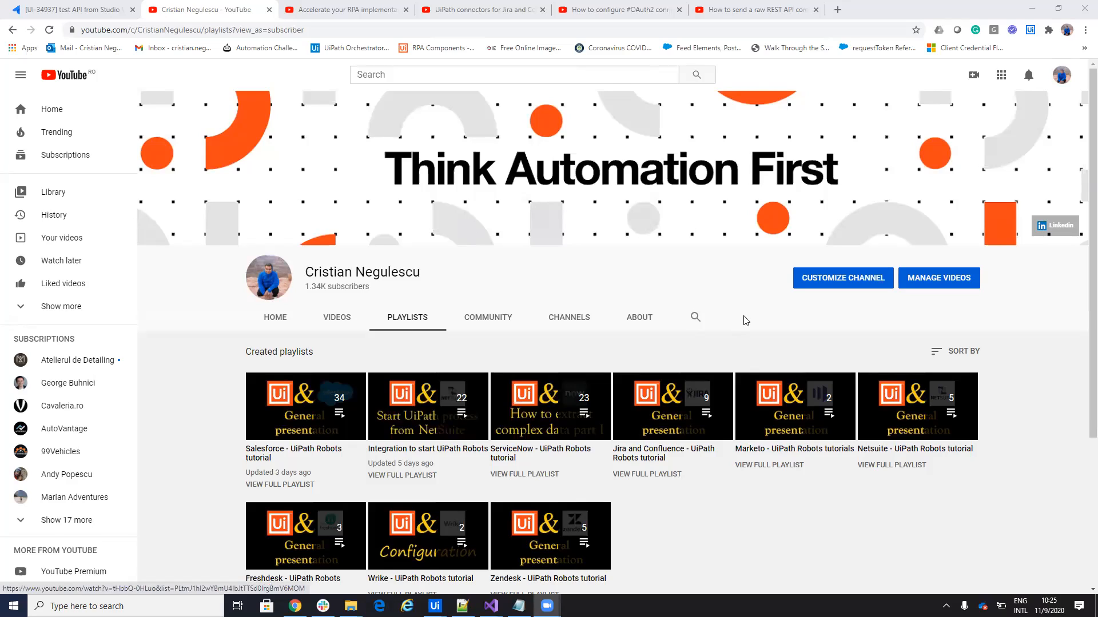
mouse_move(708, 321)
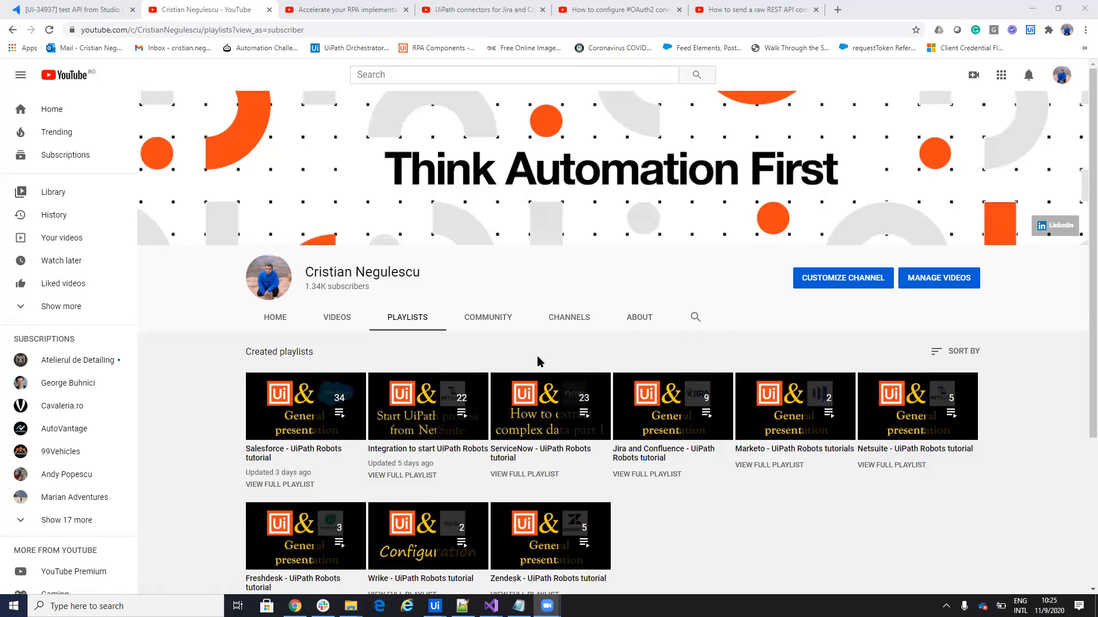
mouse_move(381, 128)
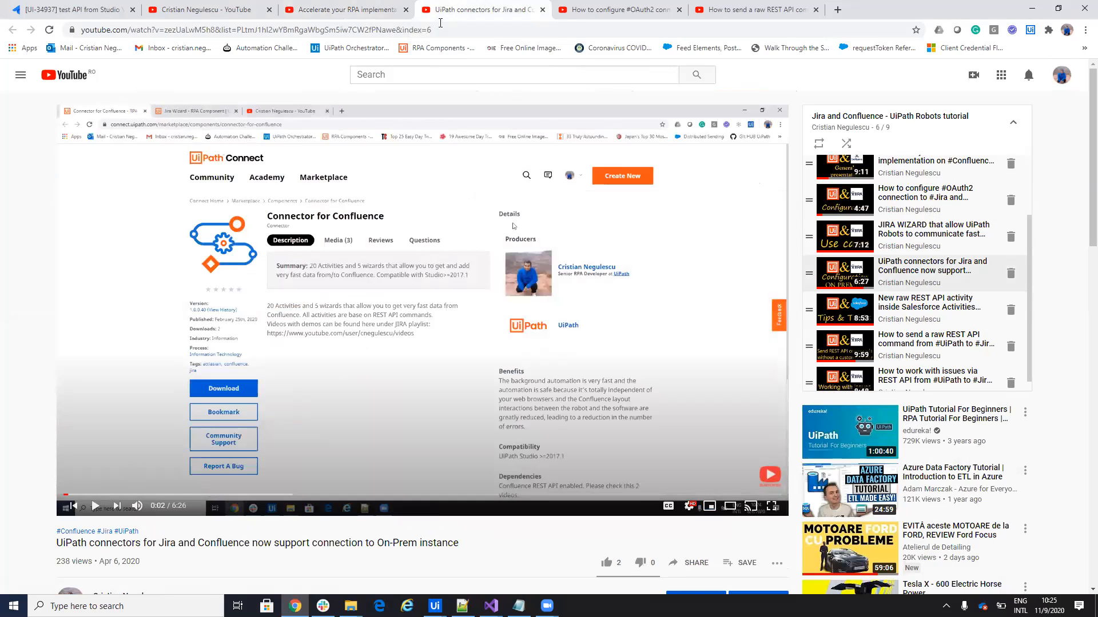
mouse_move(203, 555)
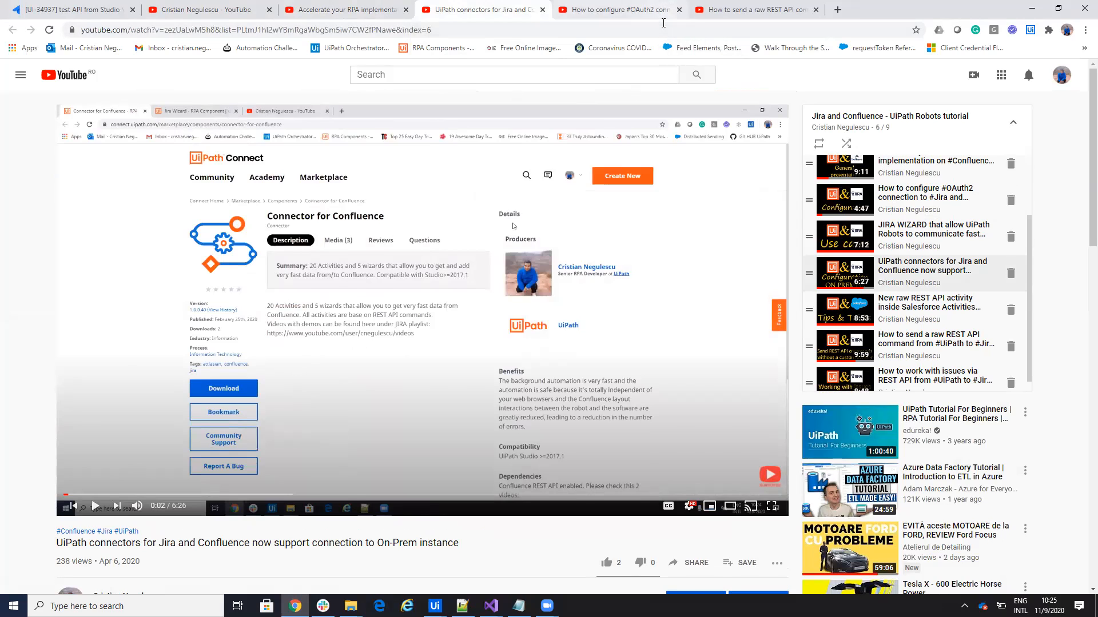
- Move from the OAuth2 configuration video tab to the raw REST API command video
click(619, 9)
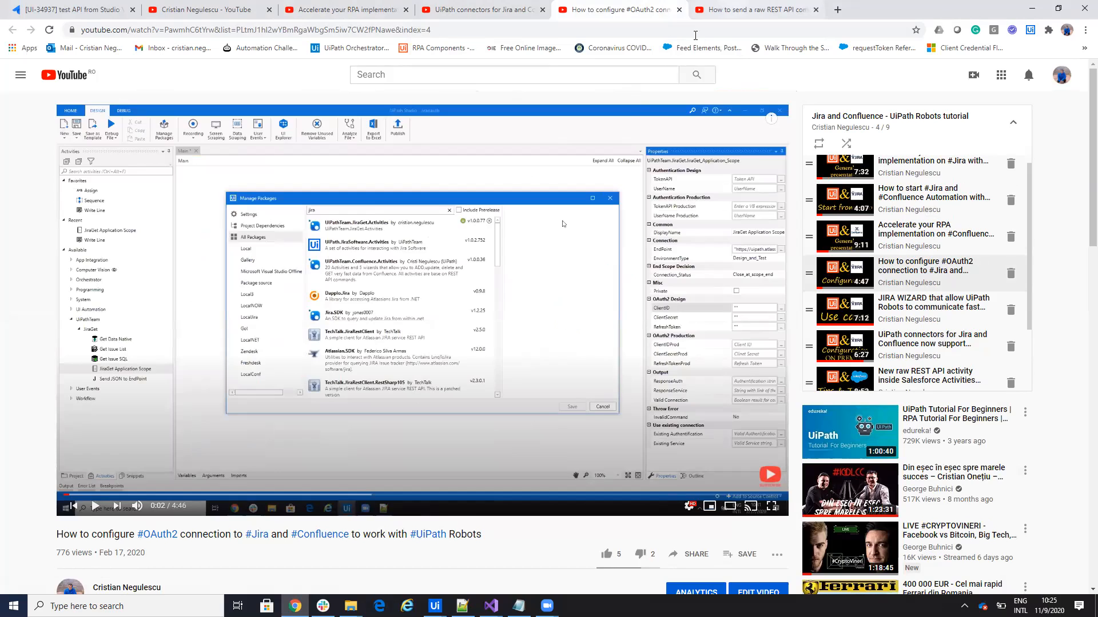
click(753, 9)
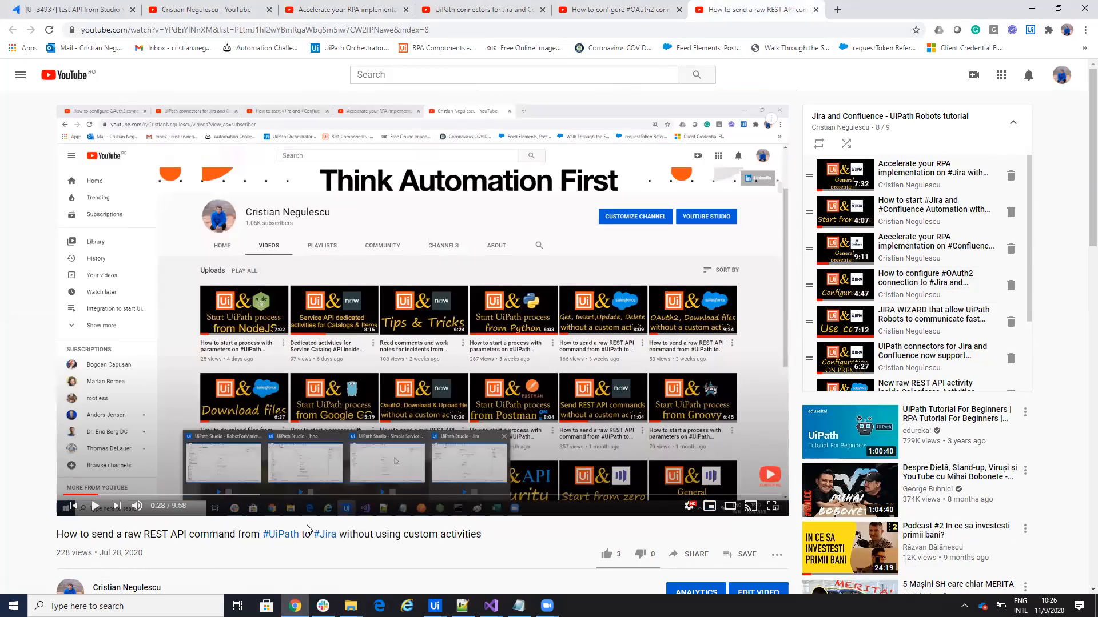
mouse_move(267, 437)
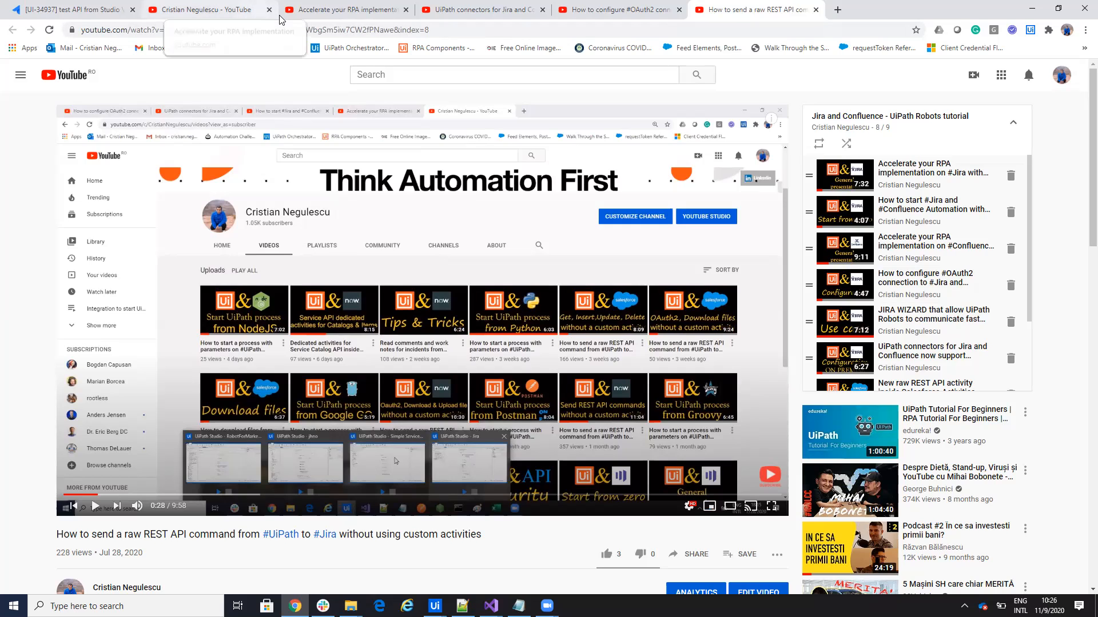
- Show Jira issue UI-34937, 'test API from Studio VIDEO33', from its browser tab
click(481, 9)
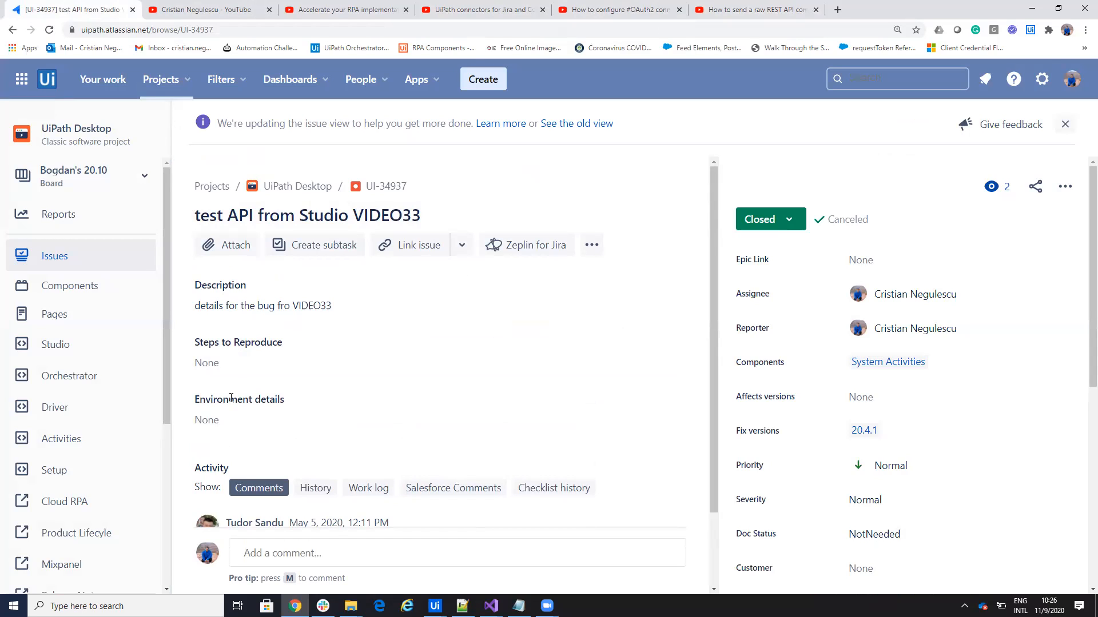
mouse_move(301, 241)
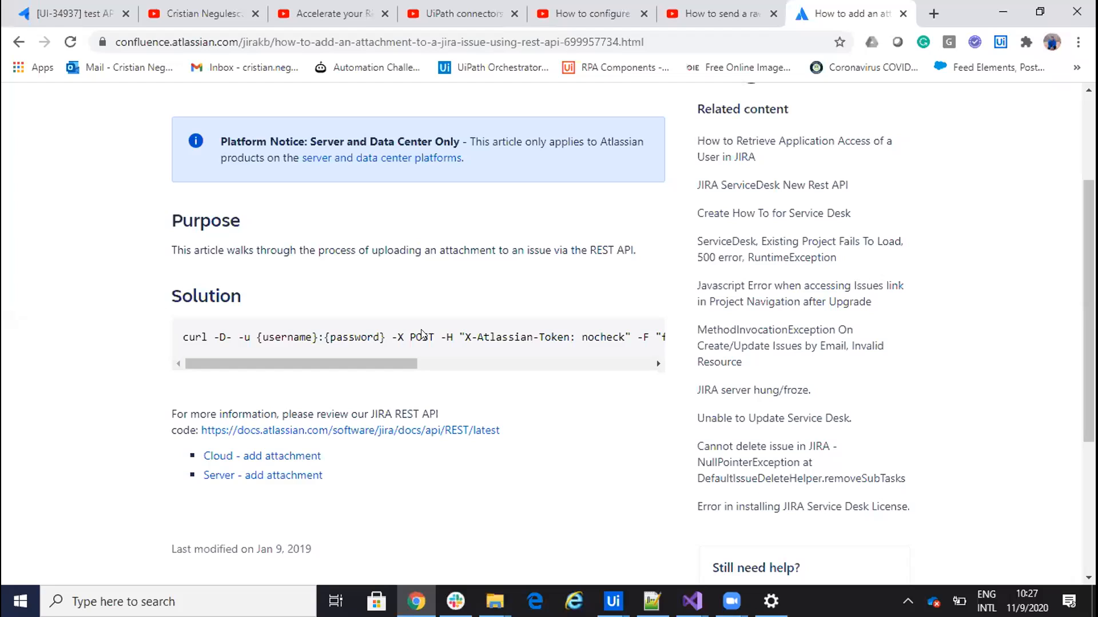
mouse_move(898, 116)
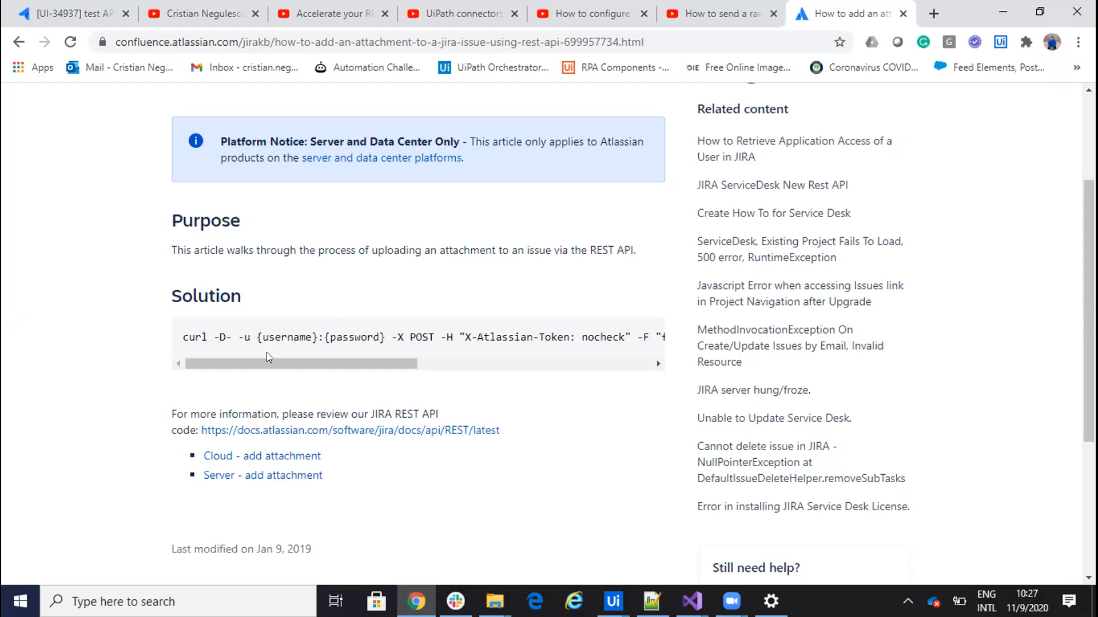
mouse_move(284, 281)
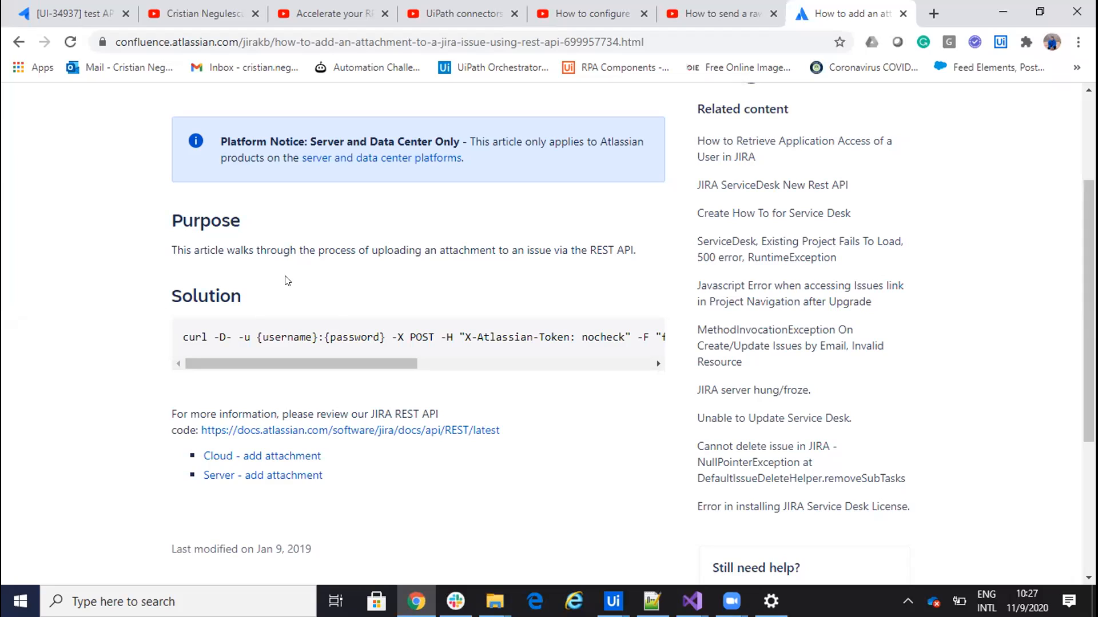
mouse_move(264, 309)
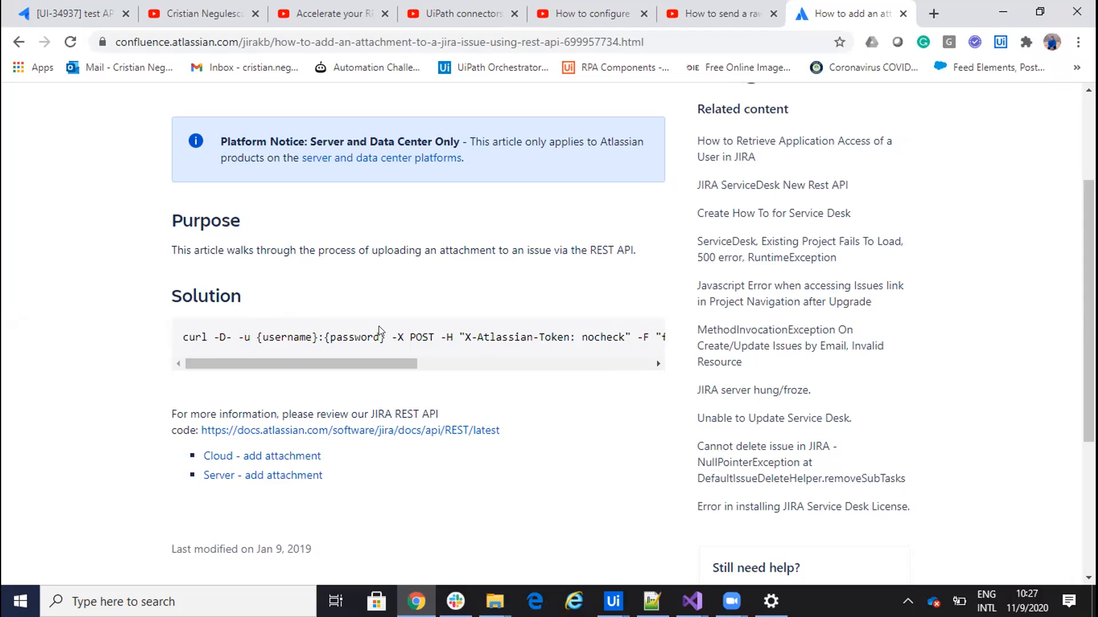
mouse_move(354, 333)
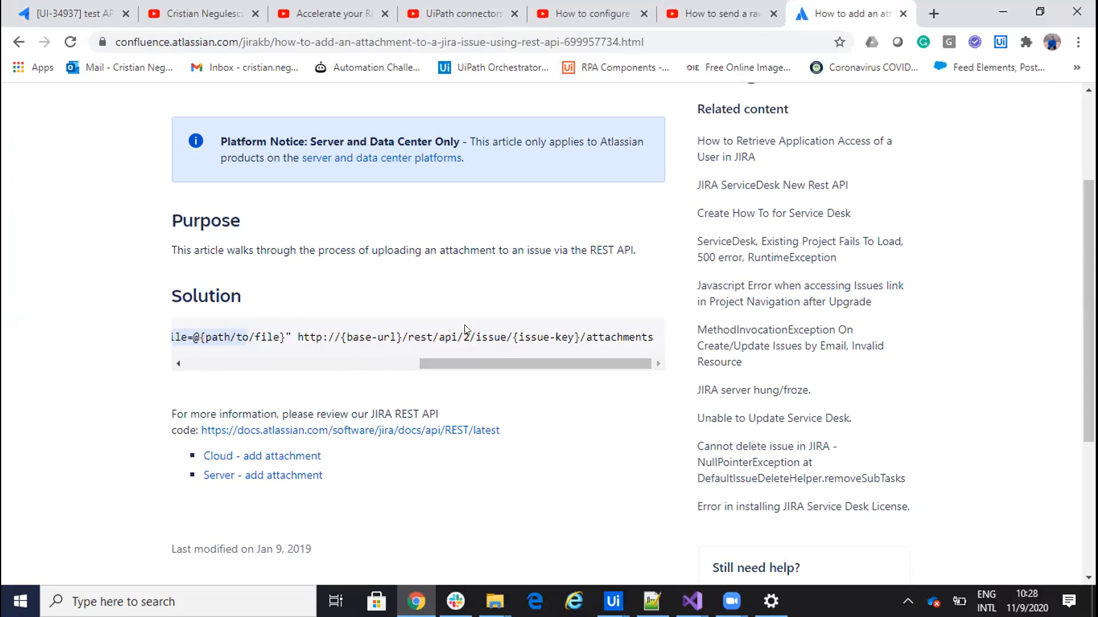
mouse_move(450, 333)
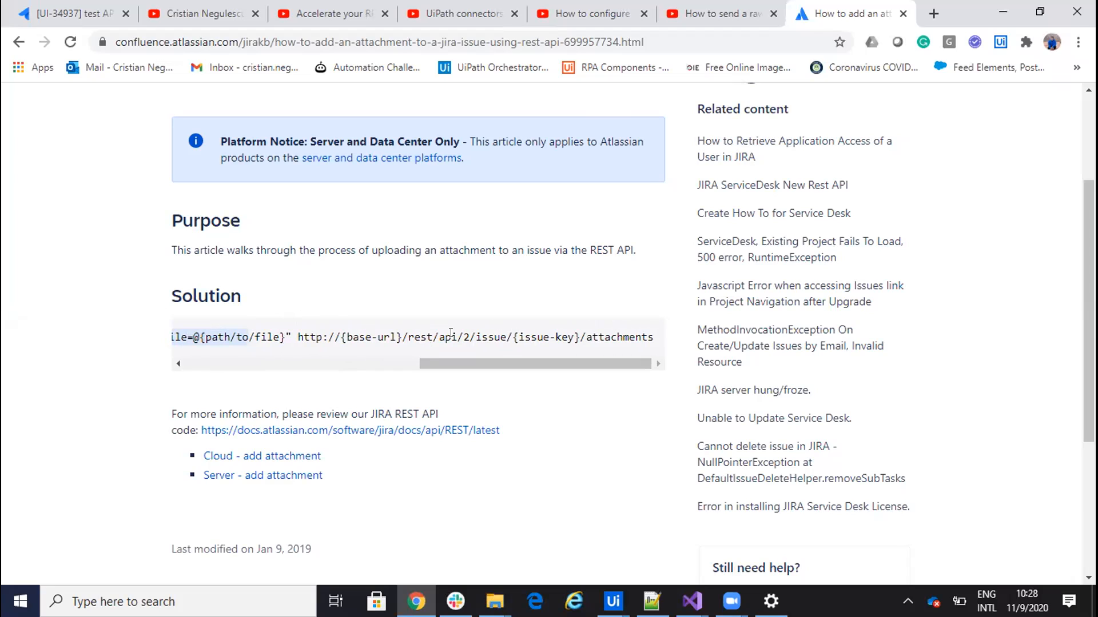
mouse_move(655, 601)
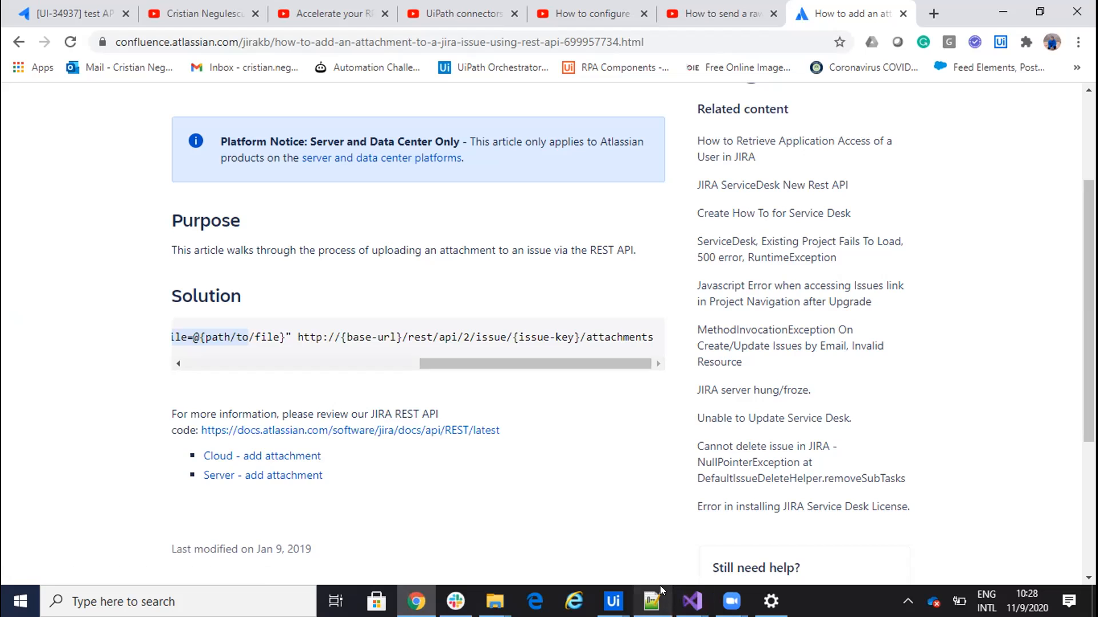
- In Manage Packages, search all packages for 'web' to check Web Activities
click(611, 602)
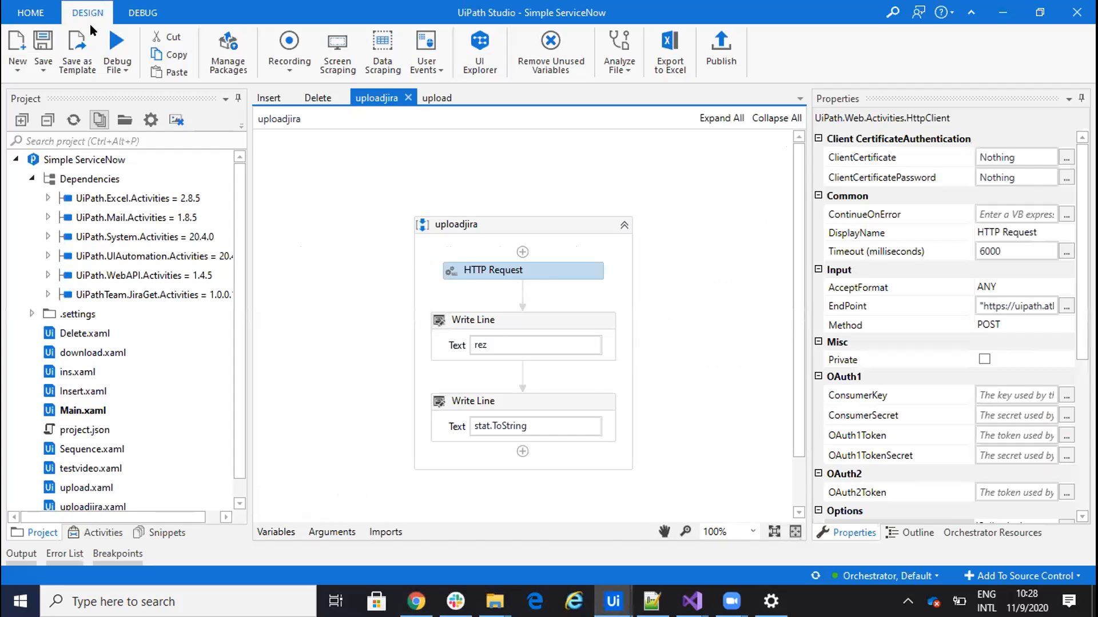
click(227, 49)
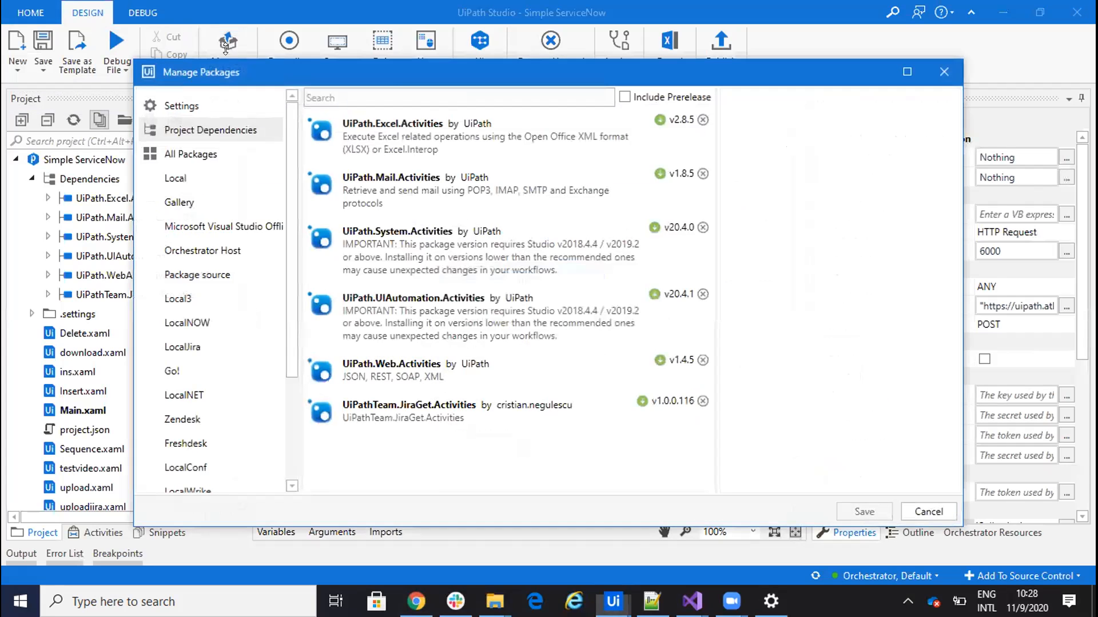
click(190, 154)
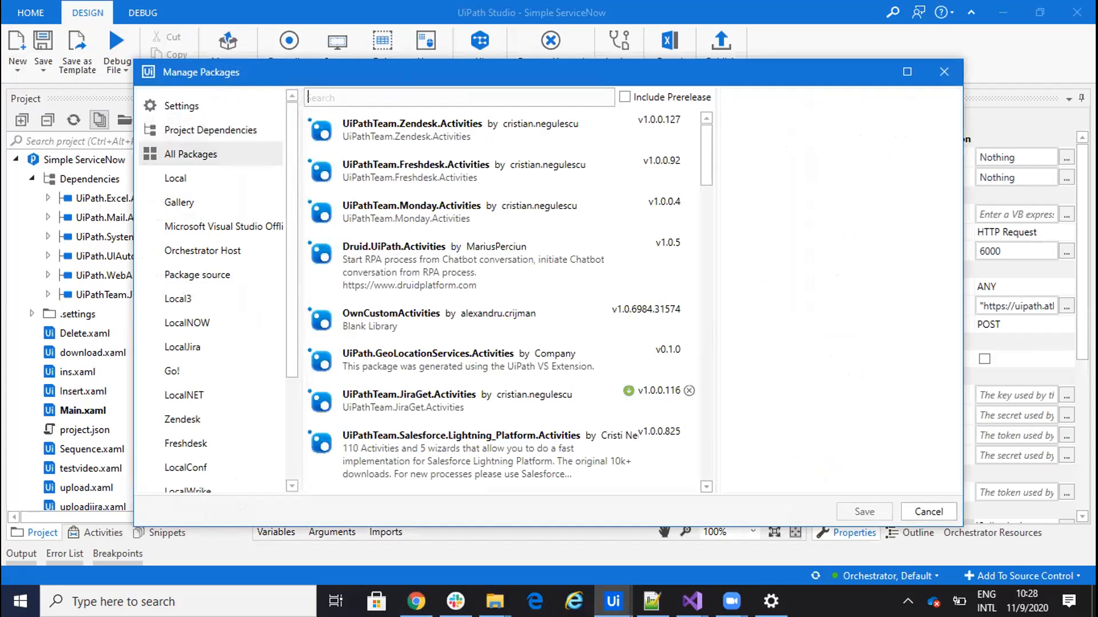
text(web)
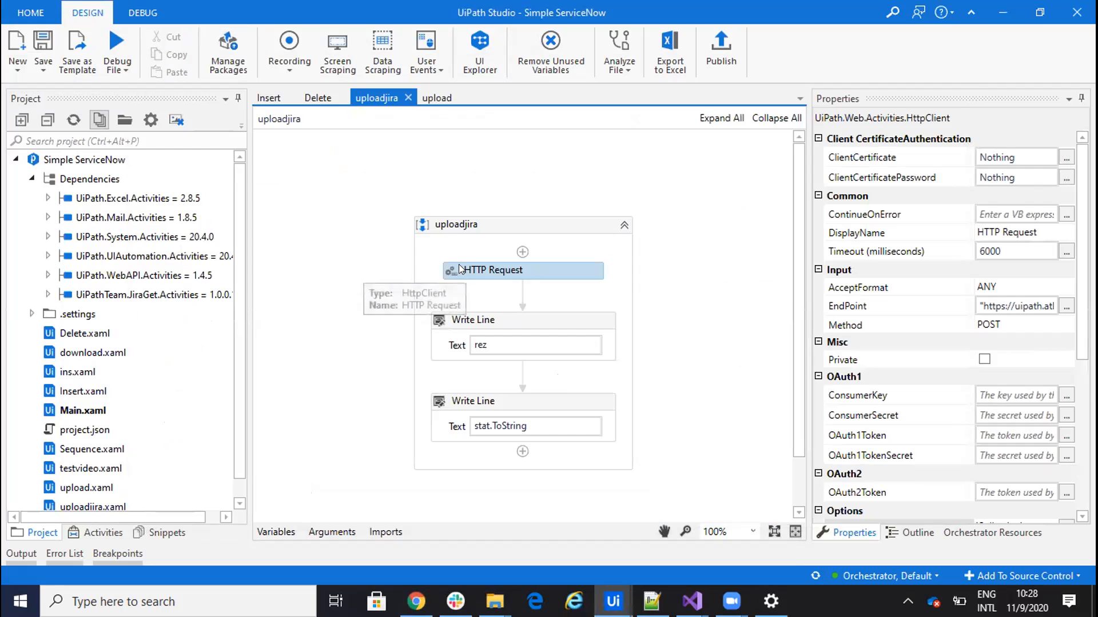
- Review the HTTP Request's Options and EndPoint properties, then bring up Notepad++
scroll(down, 3)
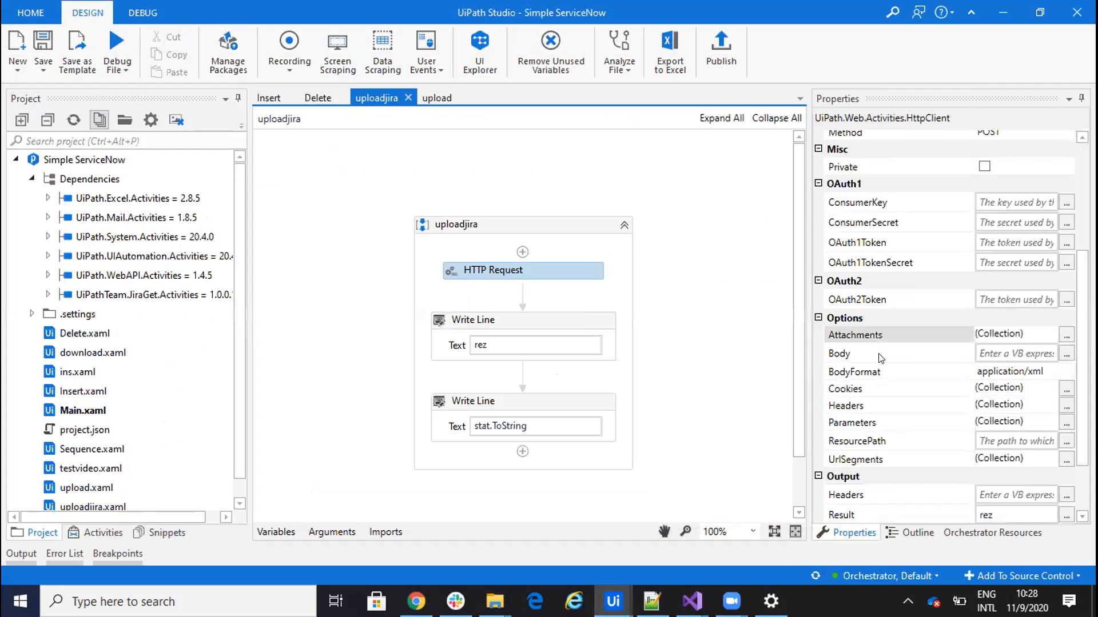
scroll(down, 3)
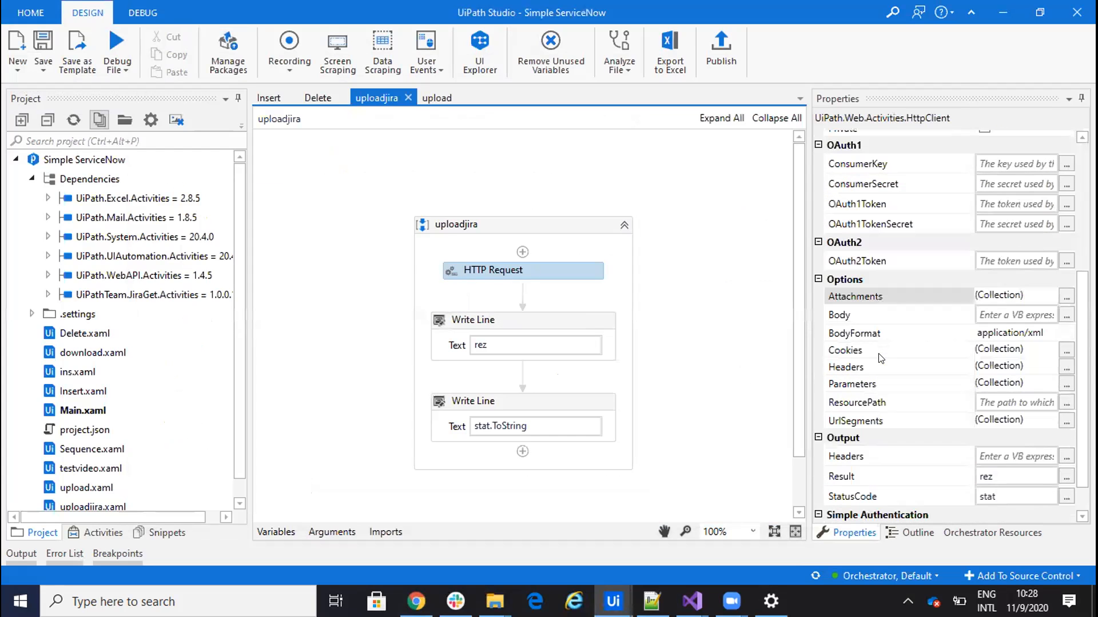
scroll(up, 3)
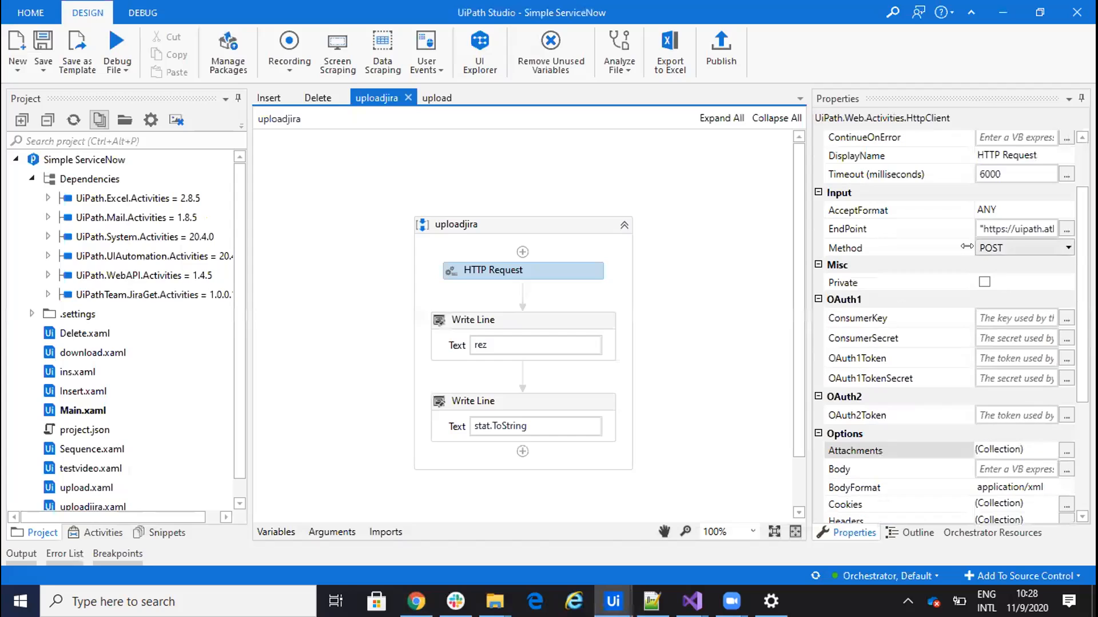
mouse_move(1016, 229)
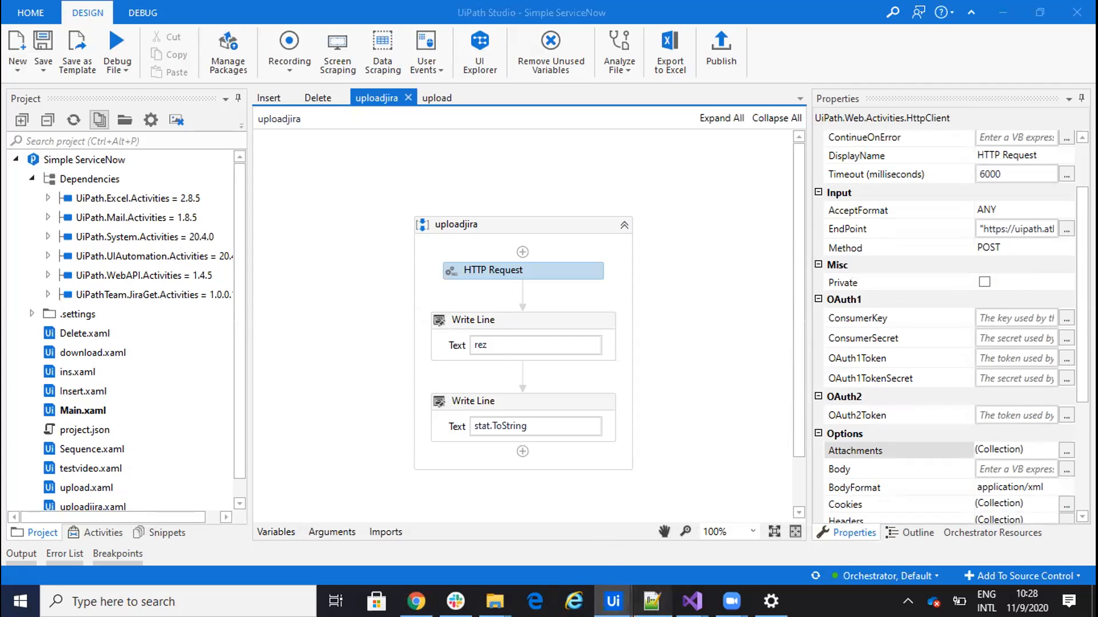
click(651, 601)
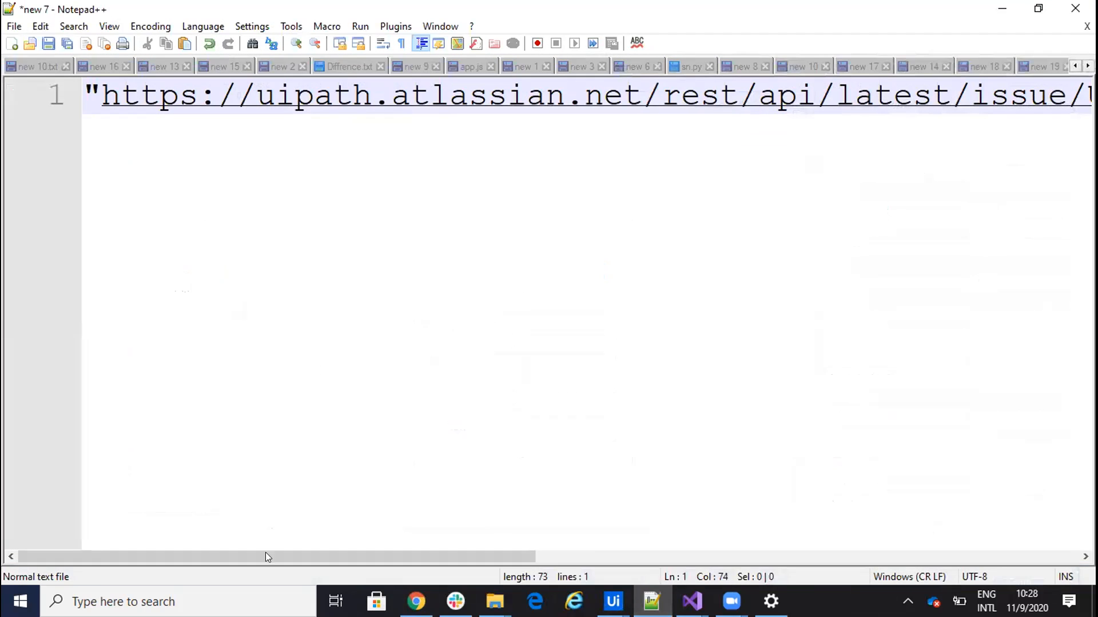
mouse_move(315, 98)
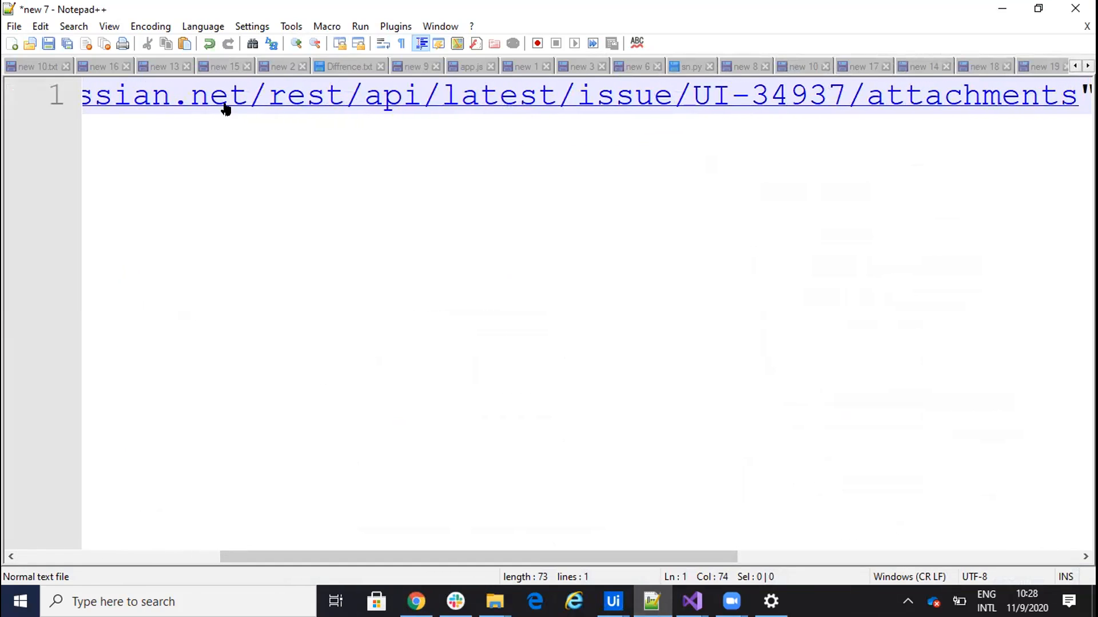
mouse_move(475, 121)
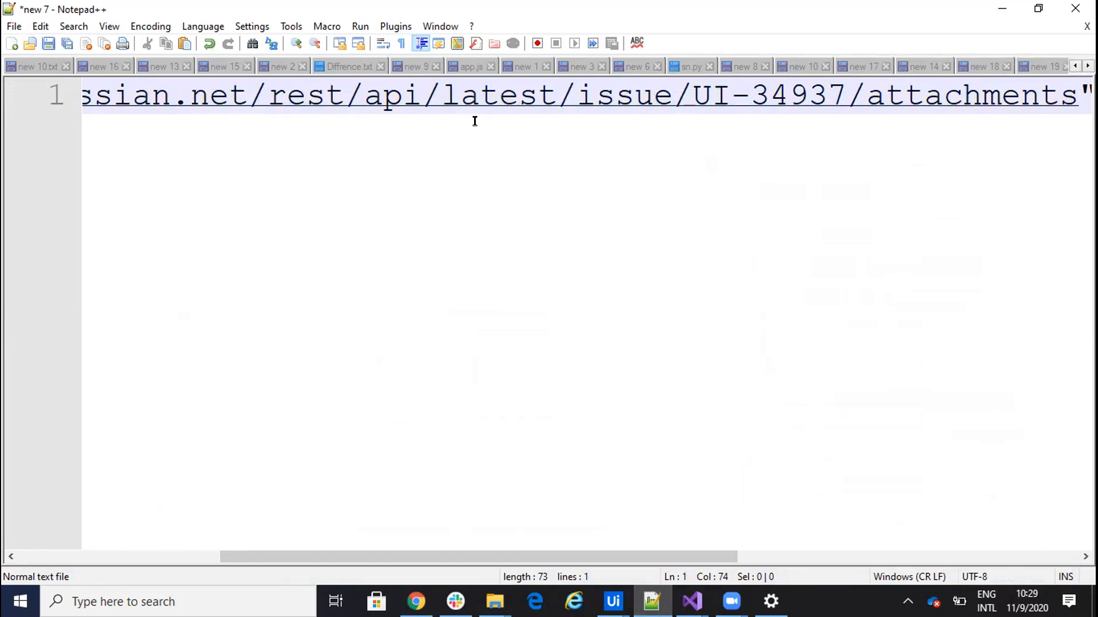
mouse_move(525, 98)
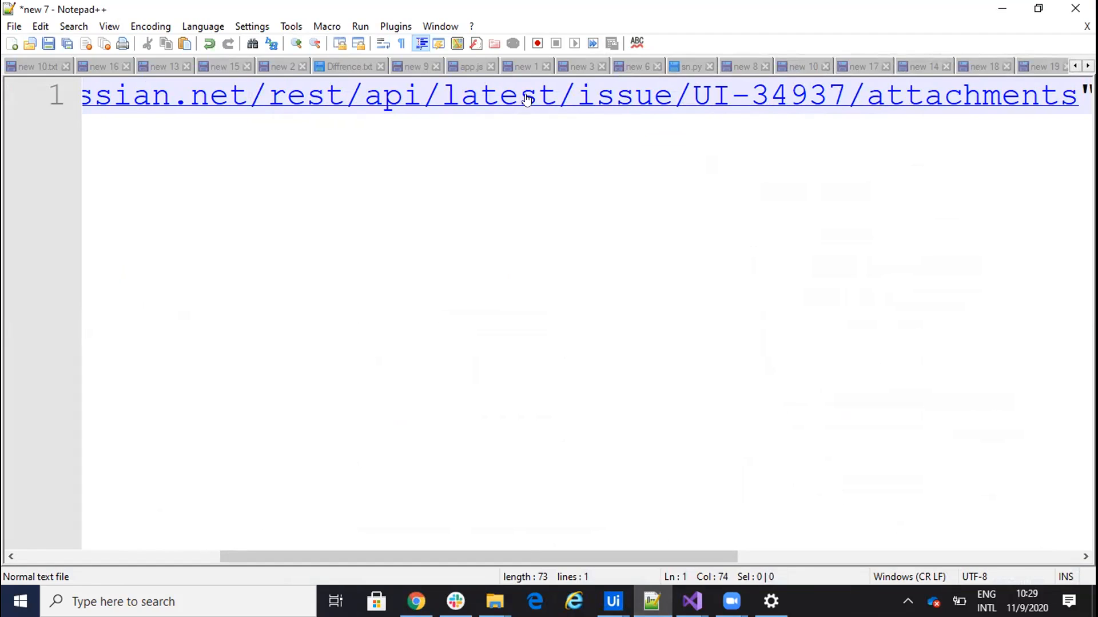
mouse_move(535, 151)
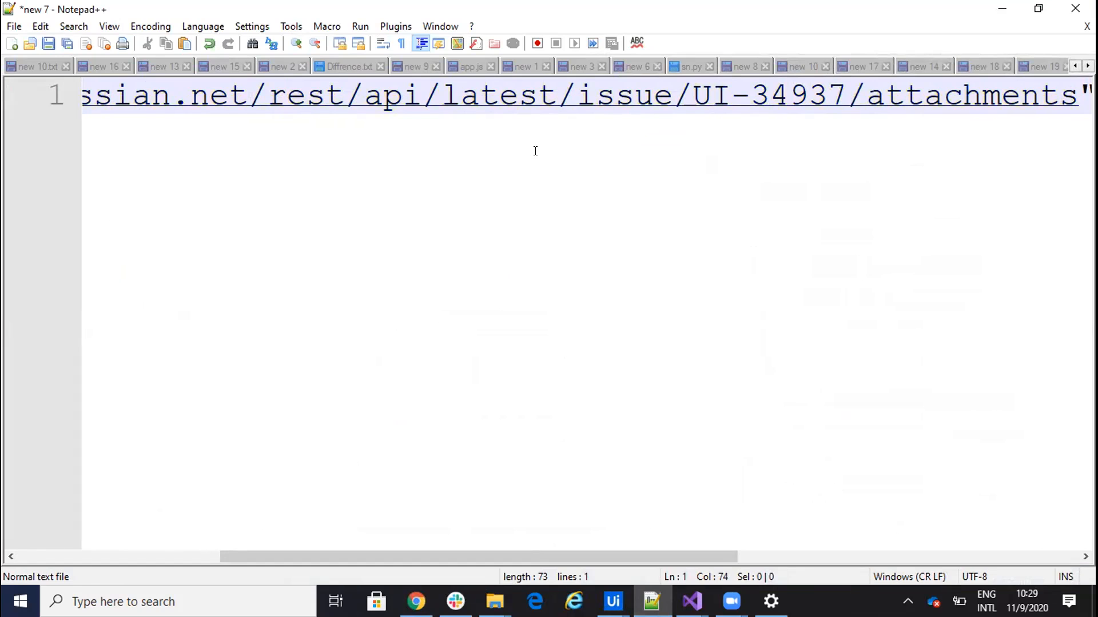
mouse_move(723, 112)
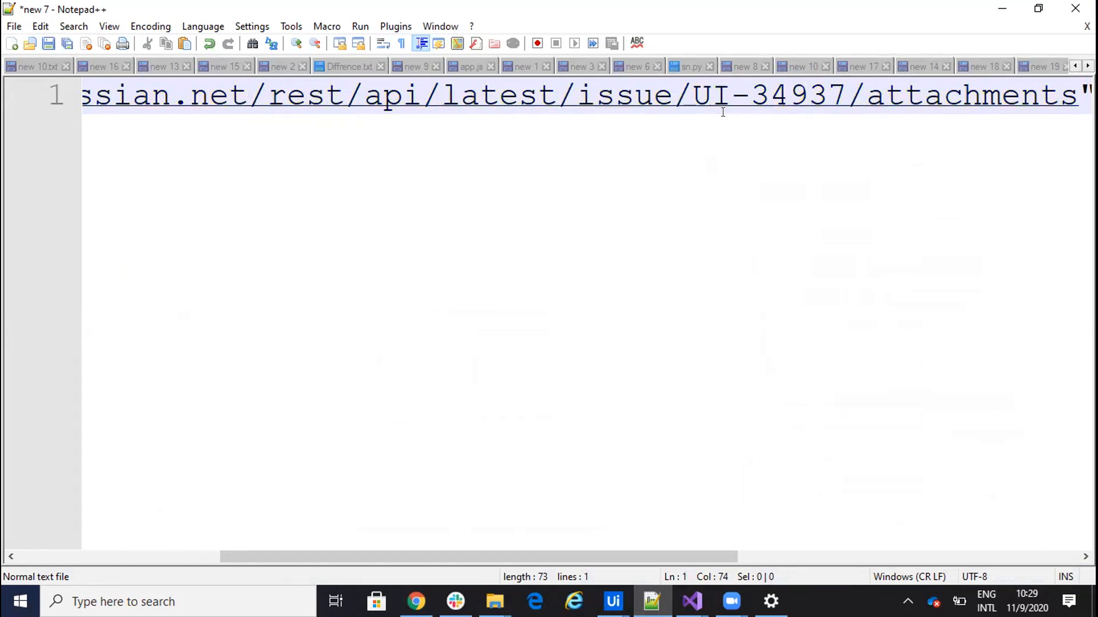
mouse_move(723, 540)
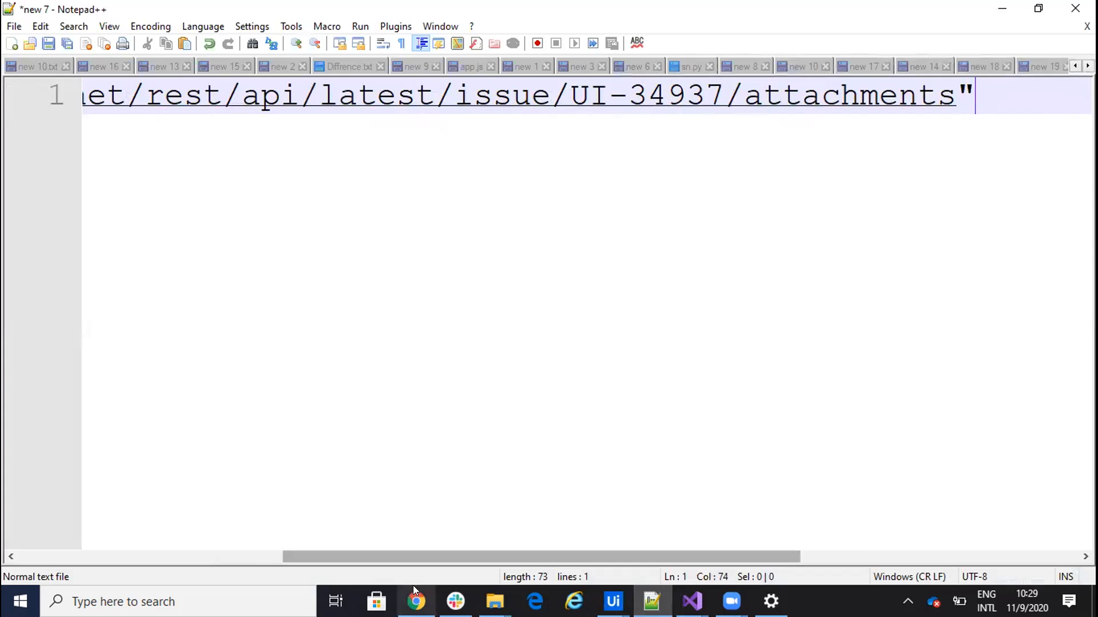
- Confirm the URL ends in issue/UI-34937/attachments and return to the browser article
click(415, 601)
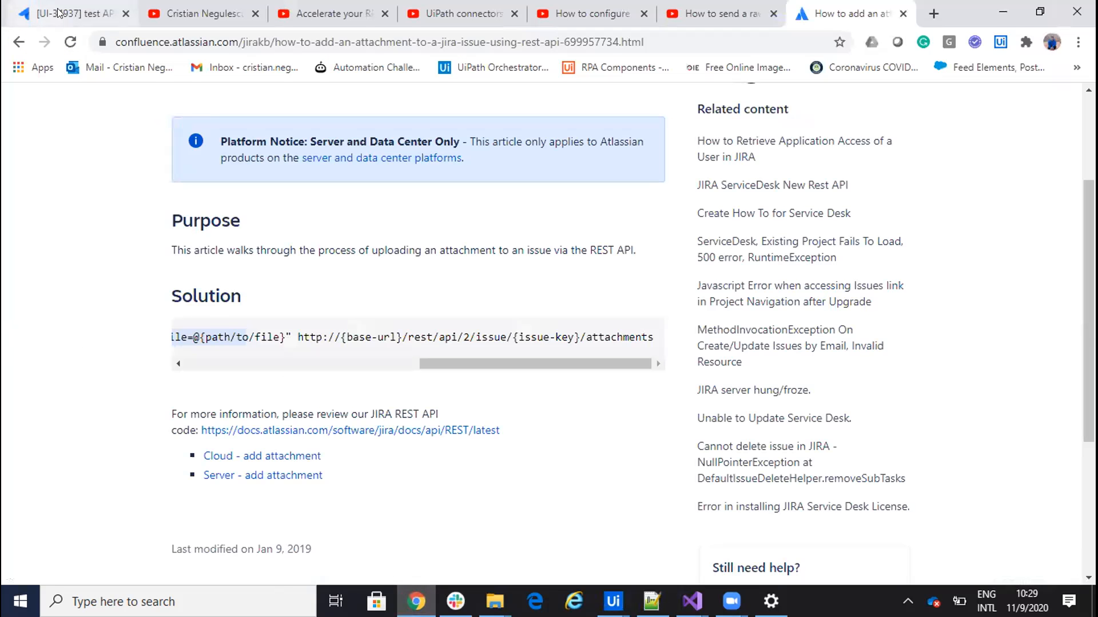
- Scroll through Jira issue UI-34937's description and activity before attaching anything
click(66, 13)
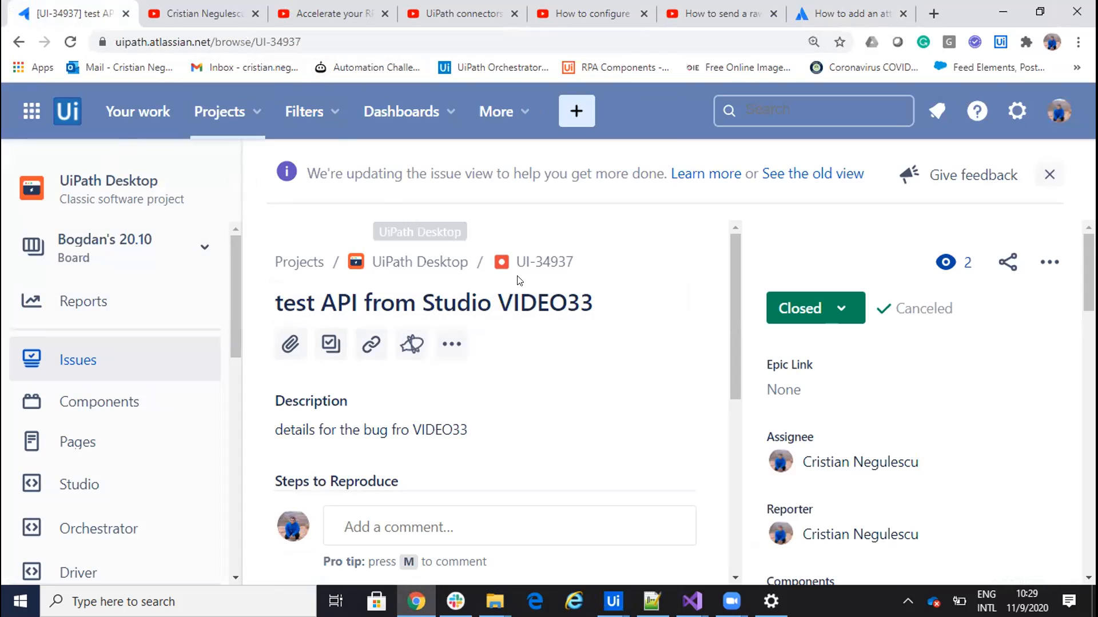
scroll(down, 3)
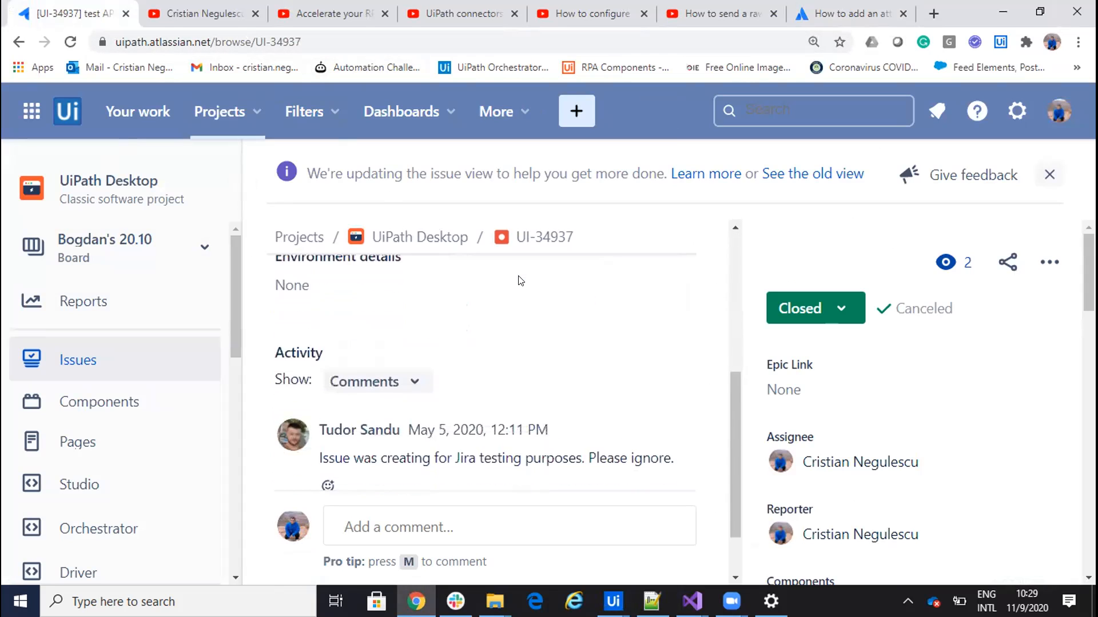
scroll(up, 3)
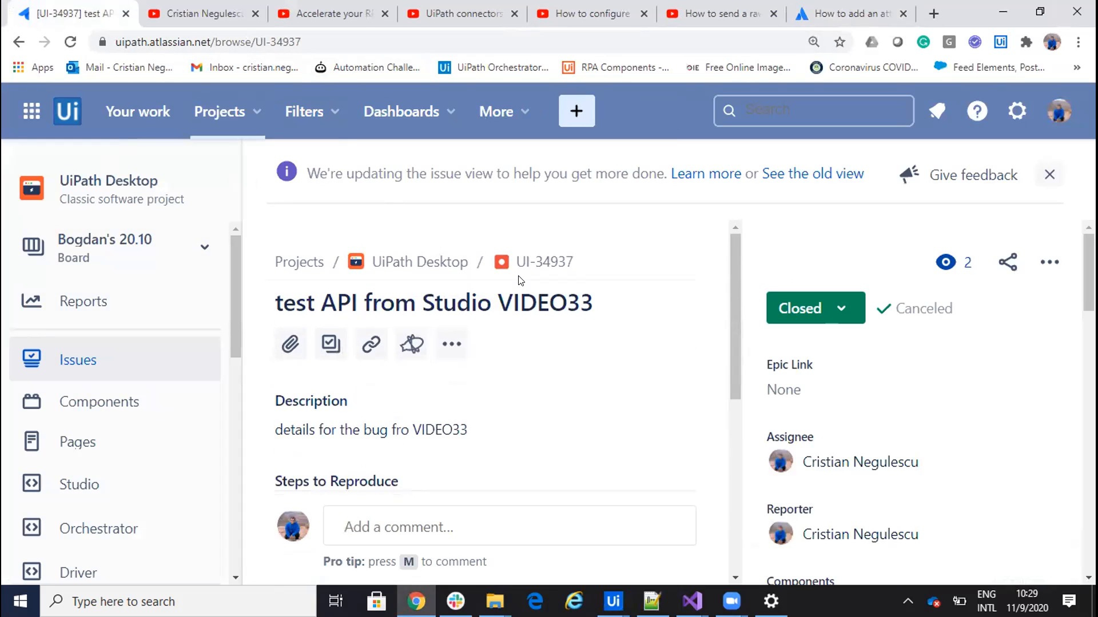
mouse_move(607, 366)
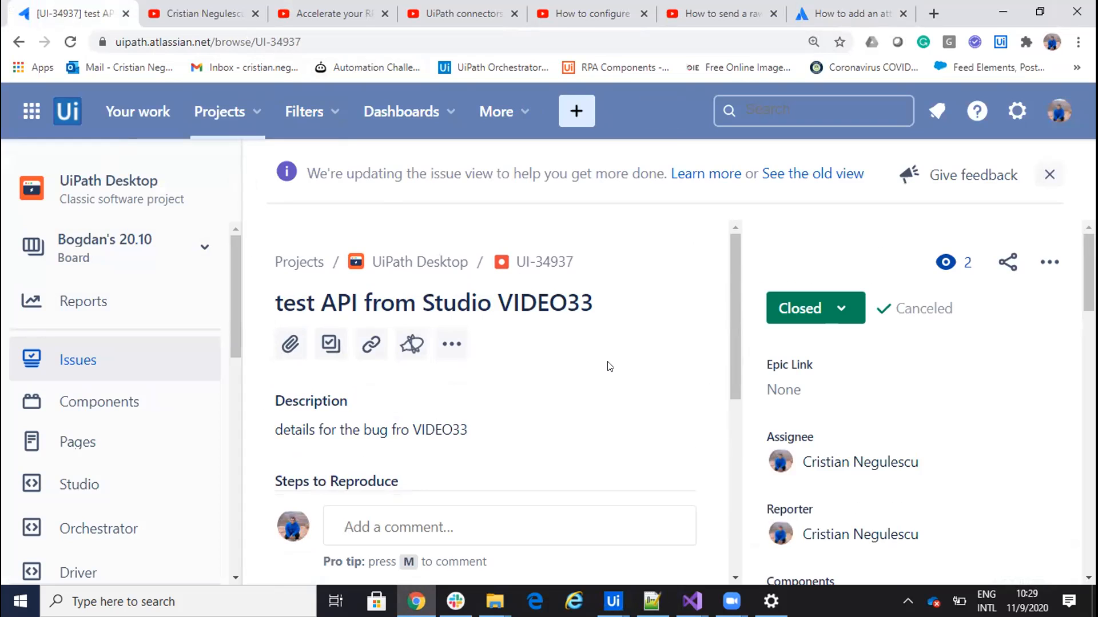
mouse_move(612, 601)
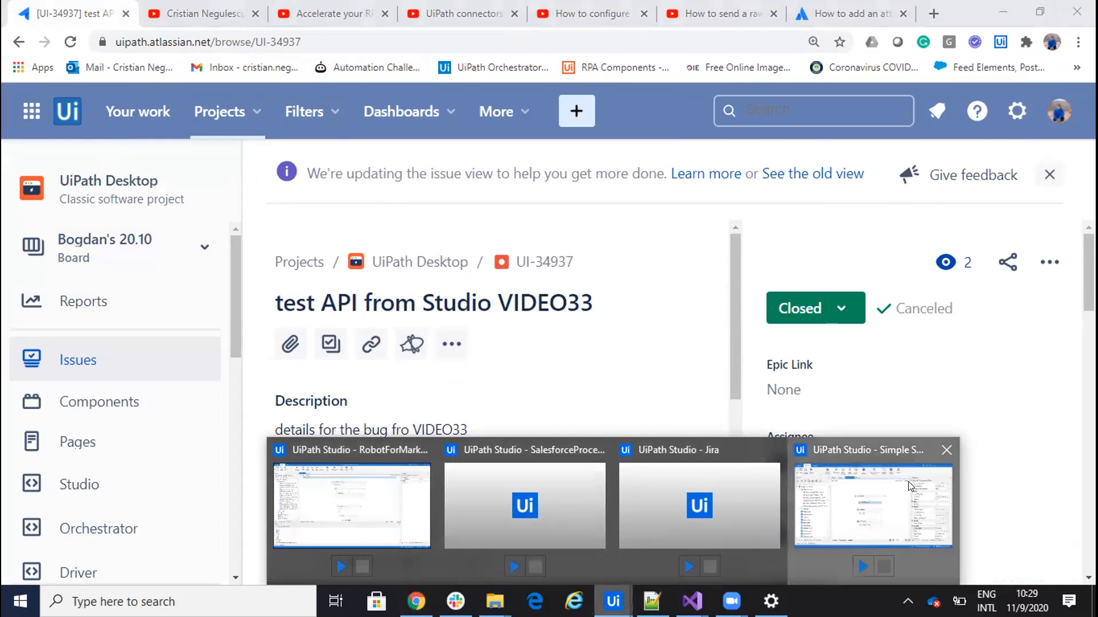
- Add an X-Atlassian-Token header with value 'no-check' to the HTTP Request
click(871, 504)
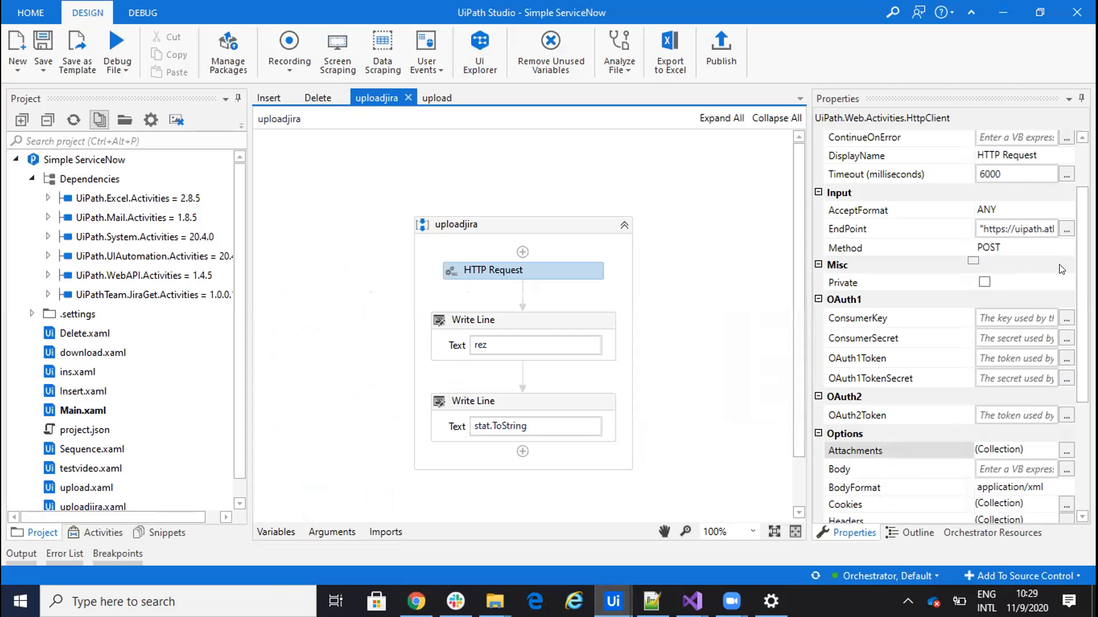
scroll(down, 3)
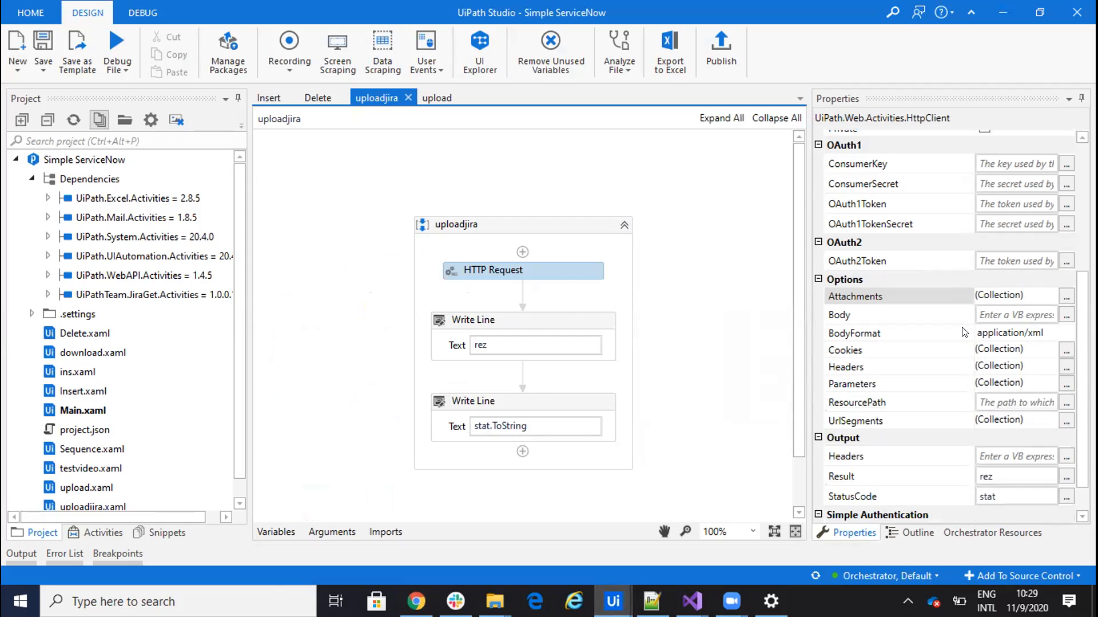
click(1066, 366)
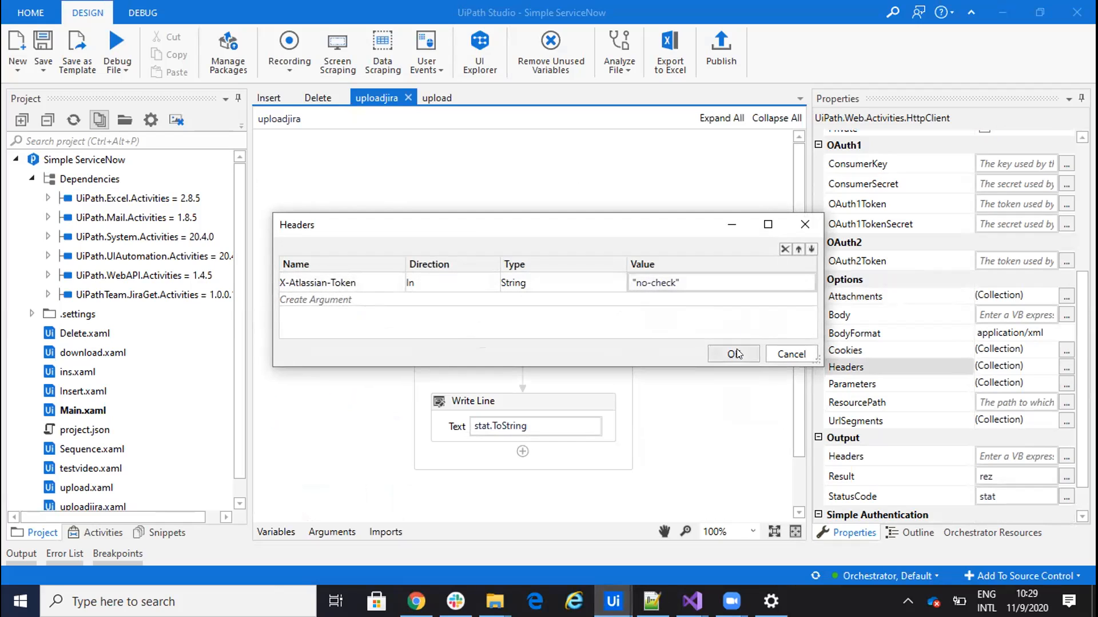
click(733, 353)
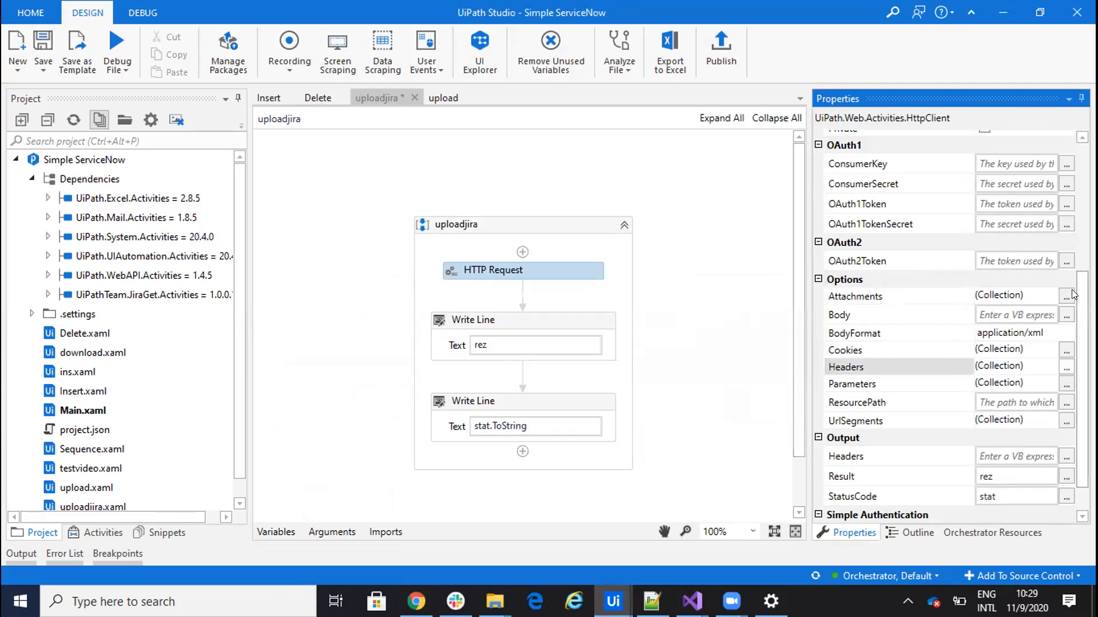
- Add attachment 'file' pointing to C:\R\LOGO\Gmail.png to the HTTP Request
click(1067, 297)
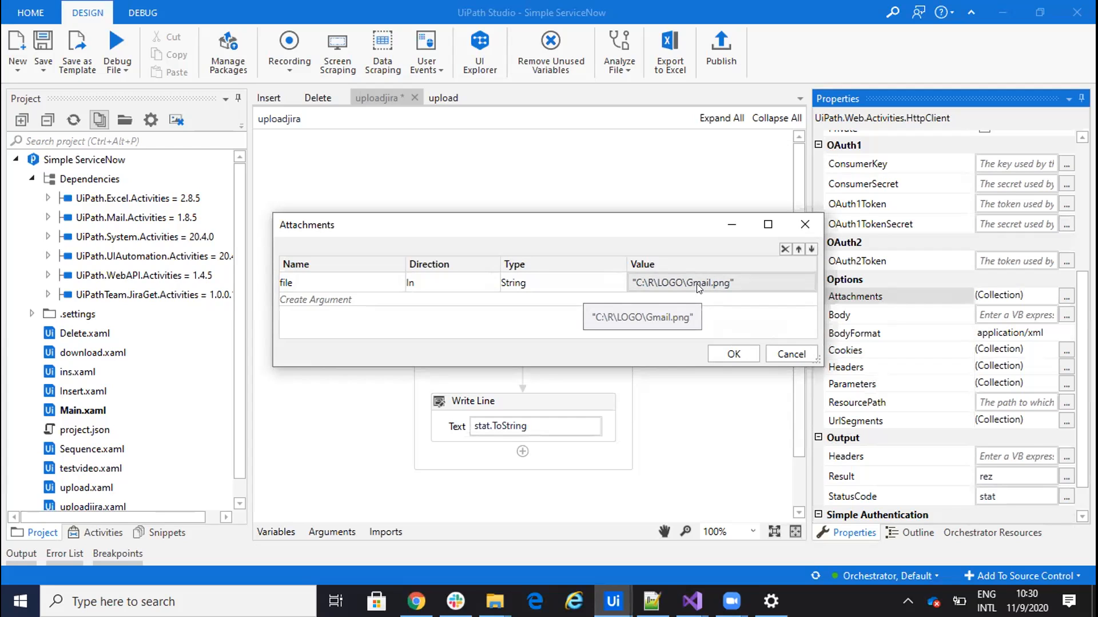
click(733, 353)
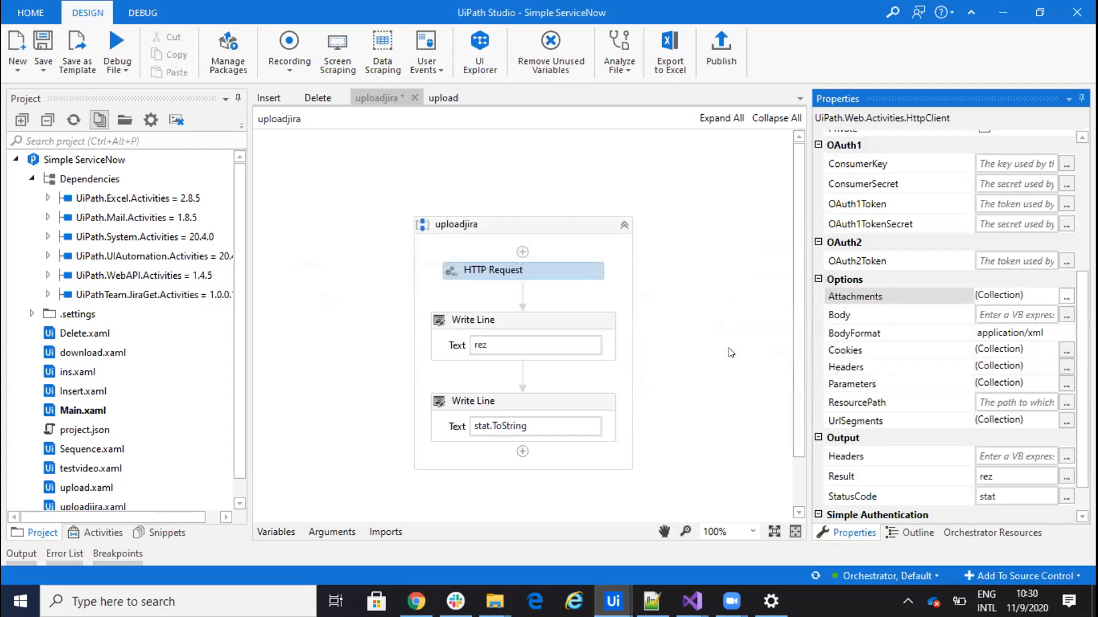
scroll(down, 3)
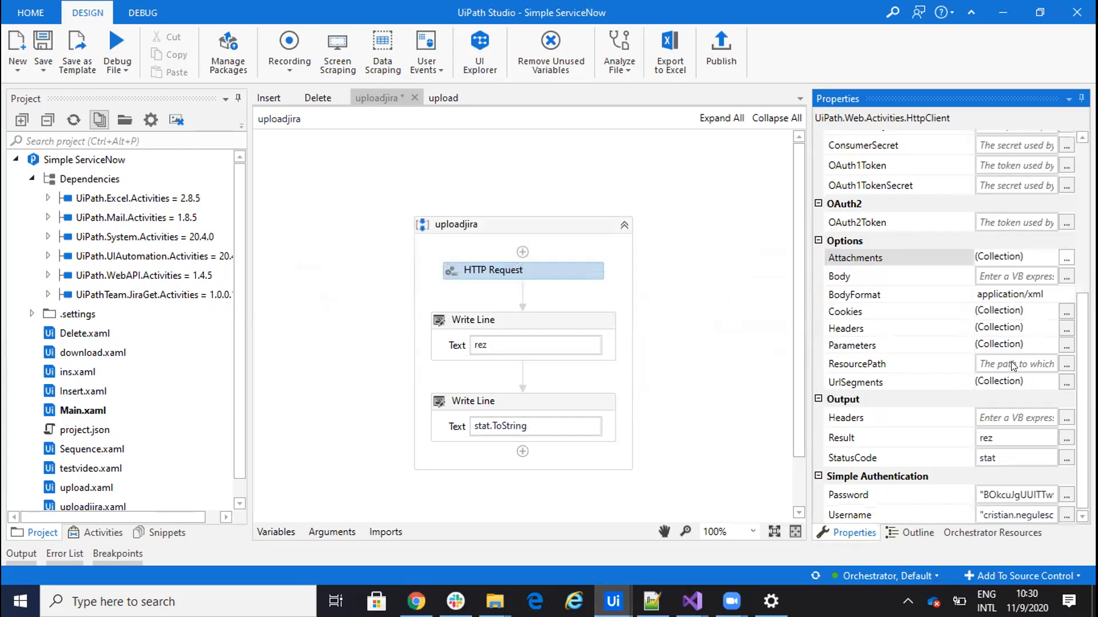
scroll(up, 3)
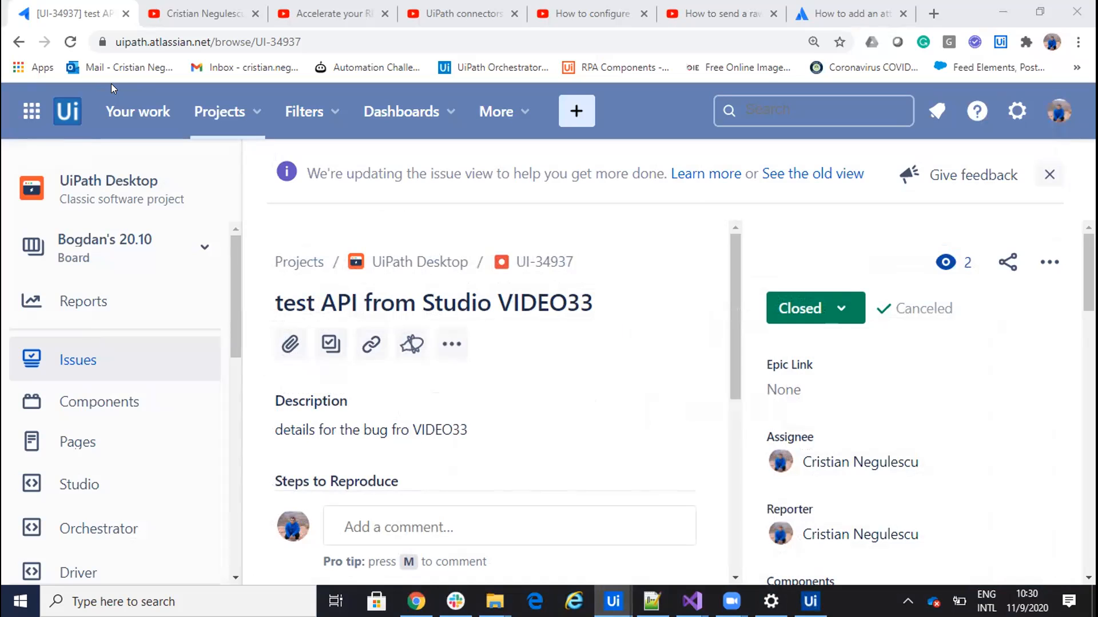
- Reload issue UI-34937 to confirm Gmail.png appears under Attachments (1)
click(612, 601)
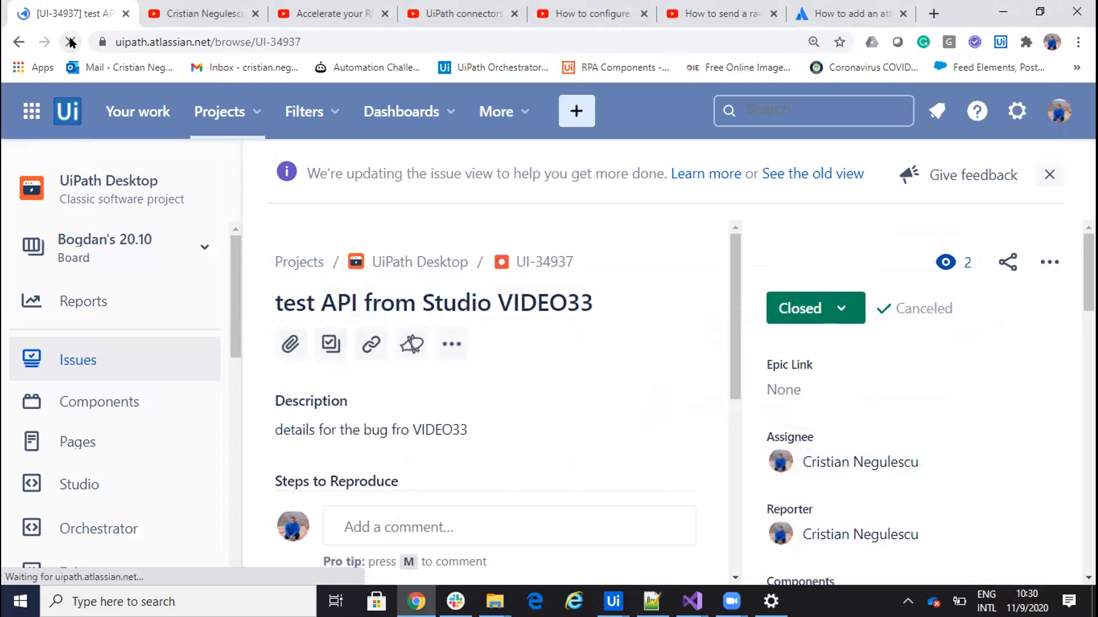
click(71, 42)
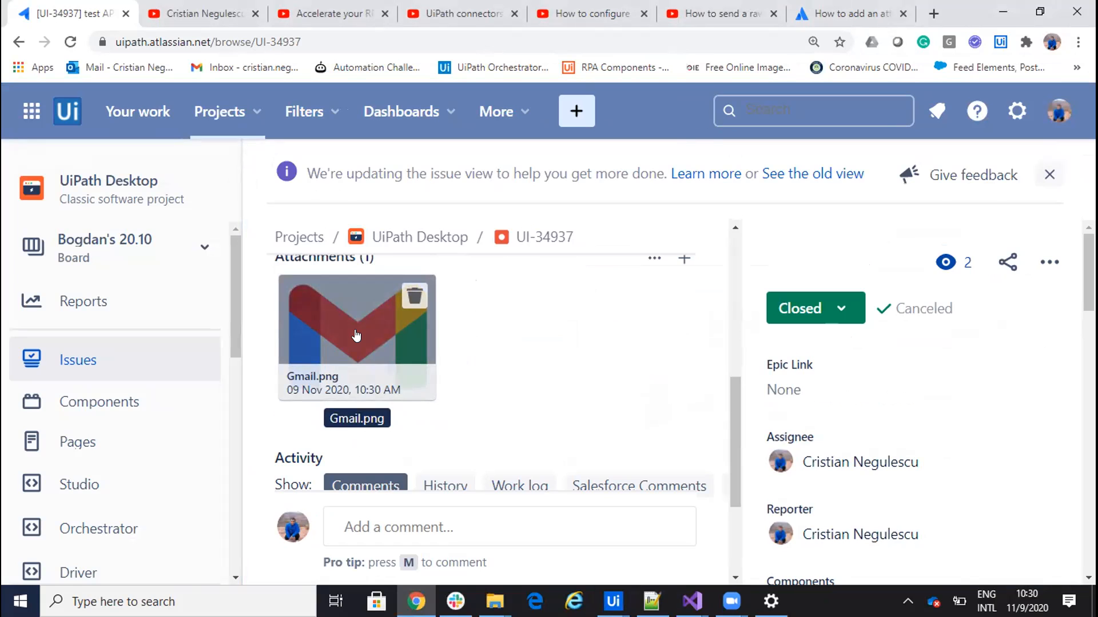
mouse_move(613, 601)
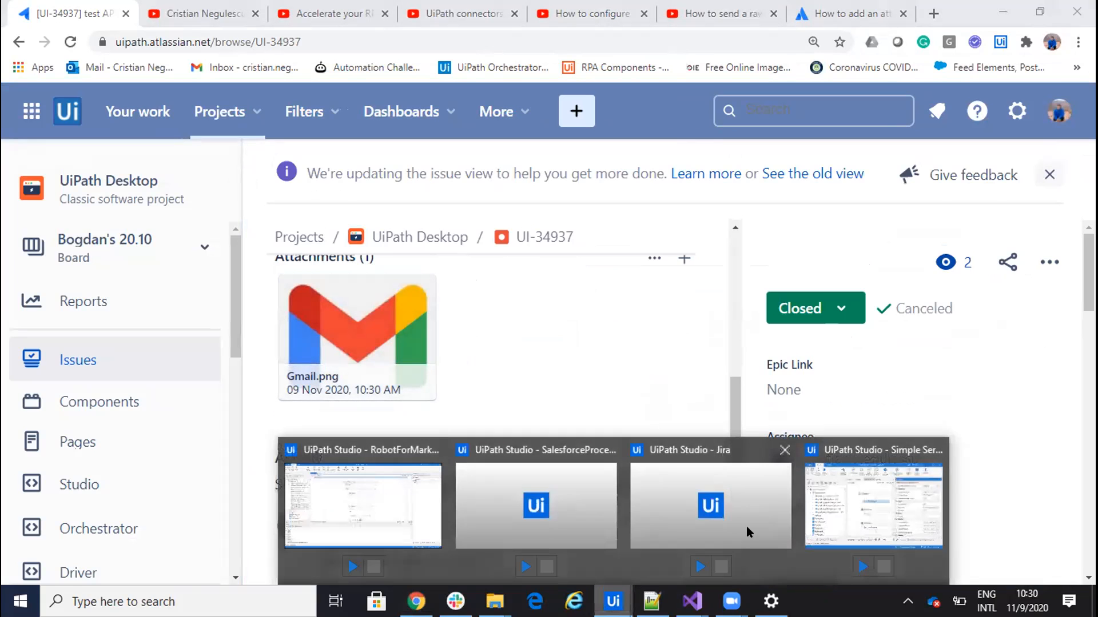
- Maximize the Simple ServiceNow Studio window and recheck the Gmail.png attachment entry
click(873, 504)
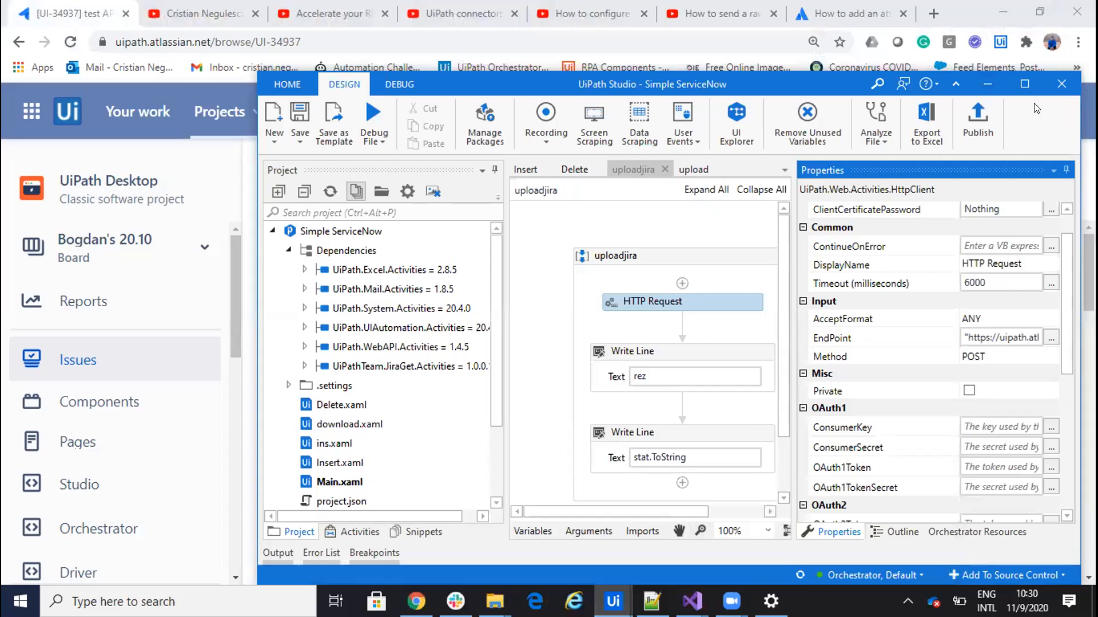
click(1024, 84)
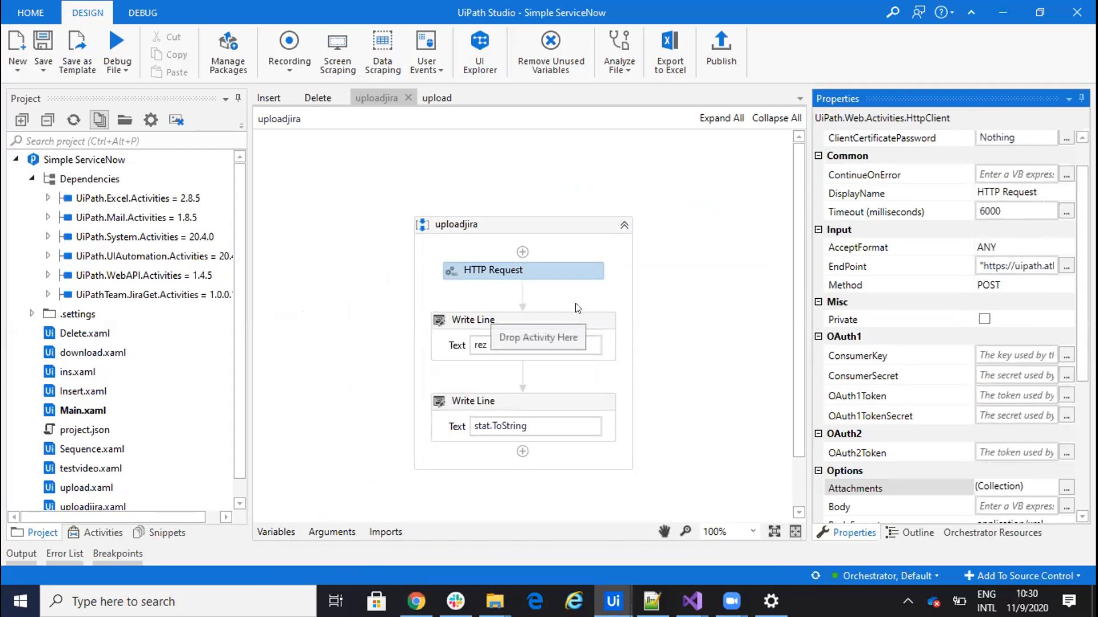
mouse_move(864, 384)
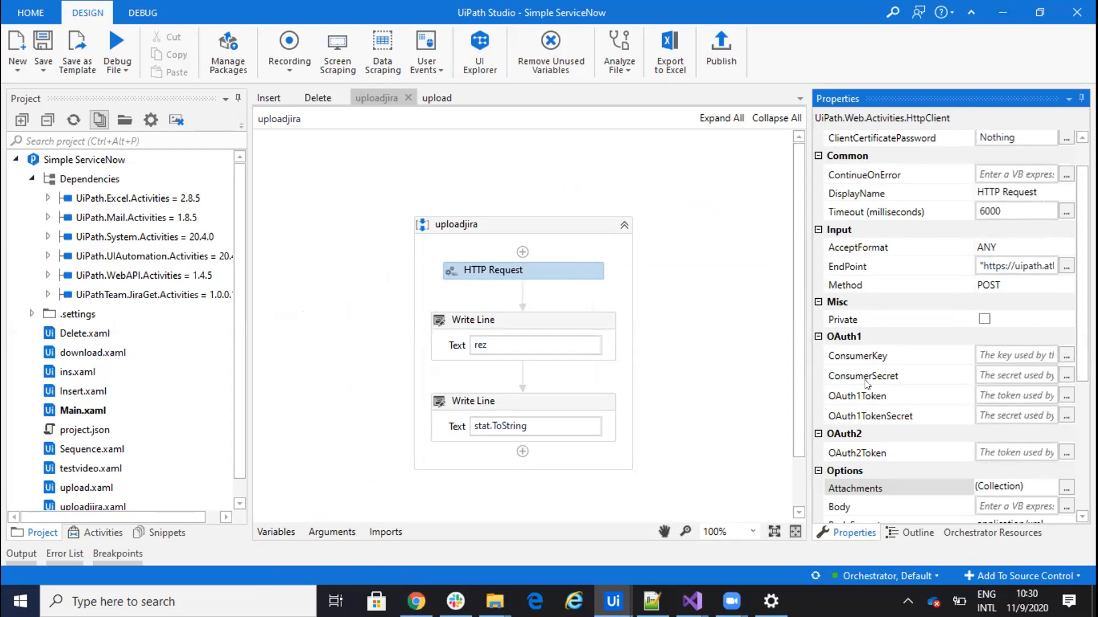
mouse_move(959, 263)
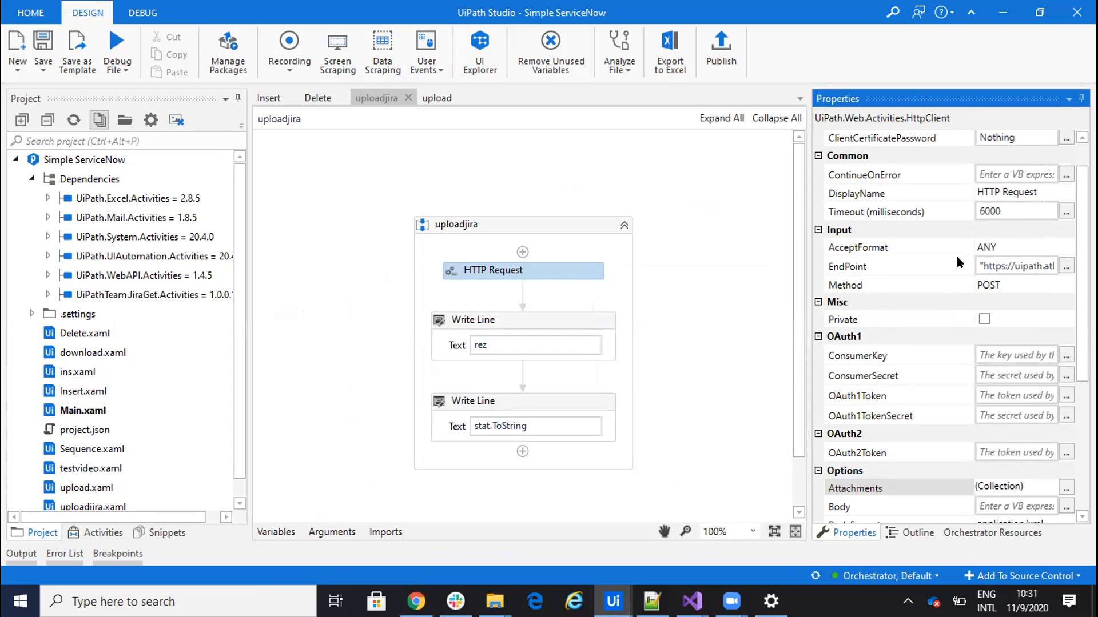
mouse_move(937, 403)
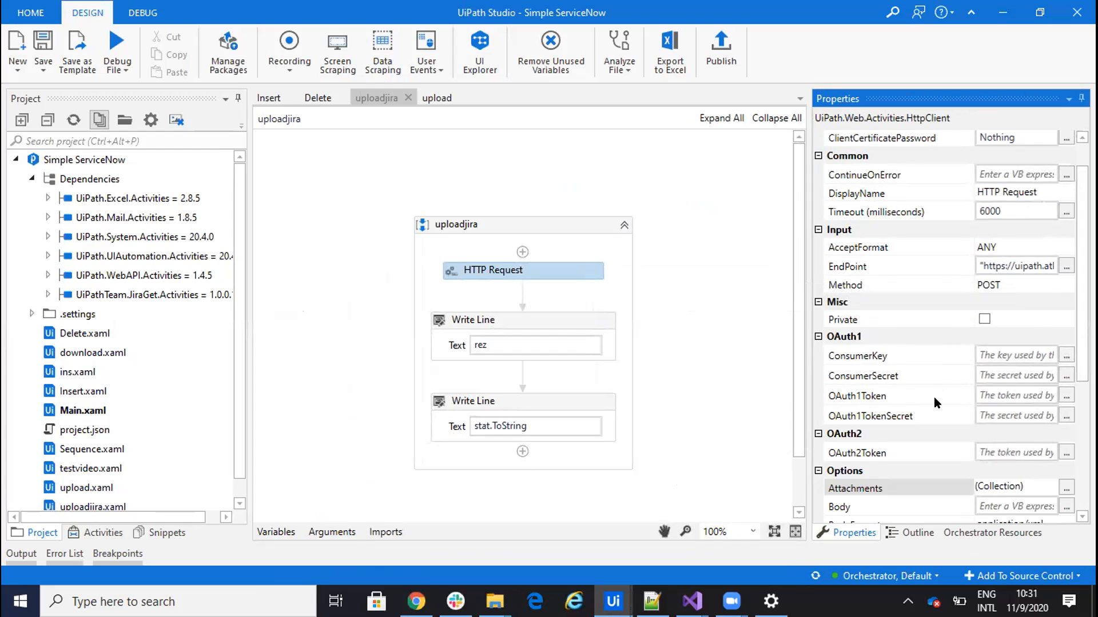
scroll(down, 3)
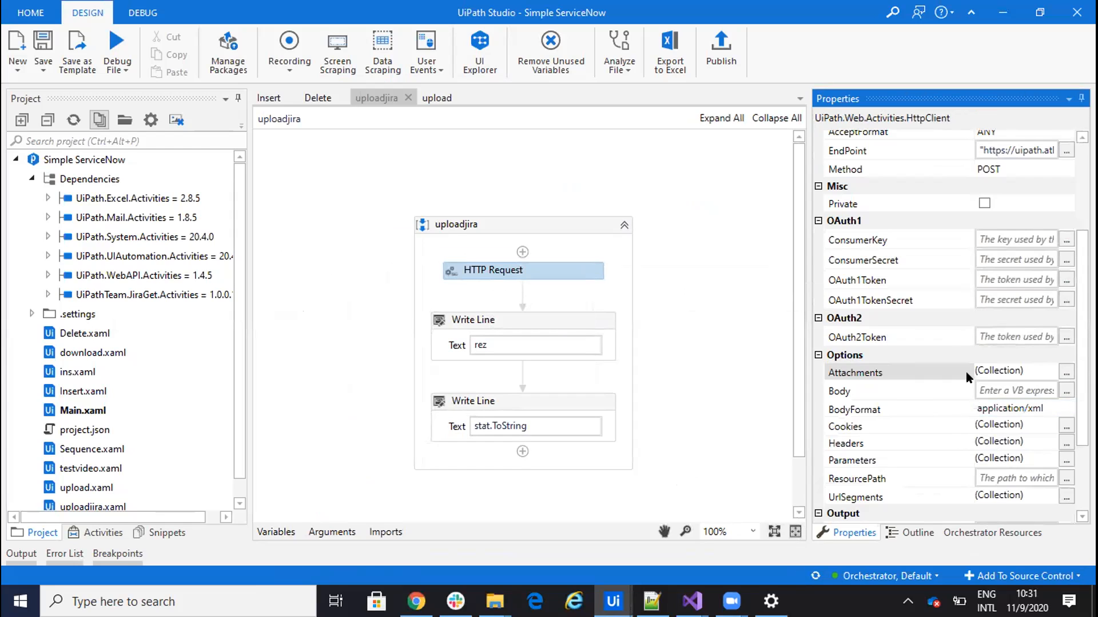
mouse_move(1049, 367)
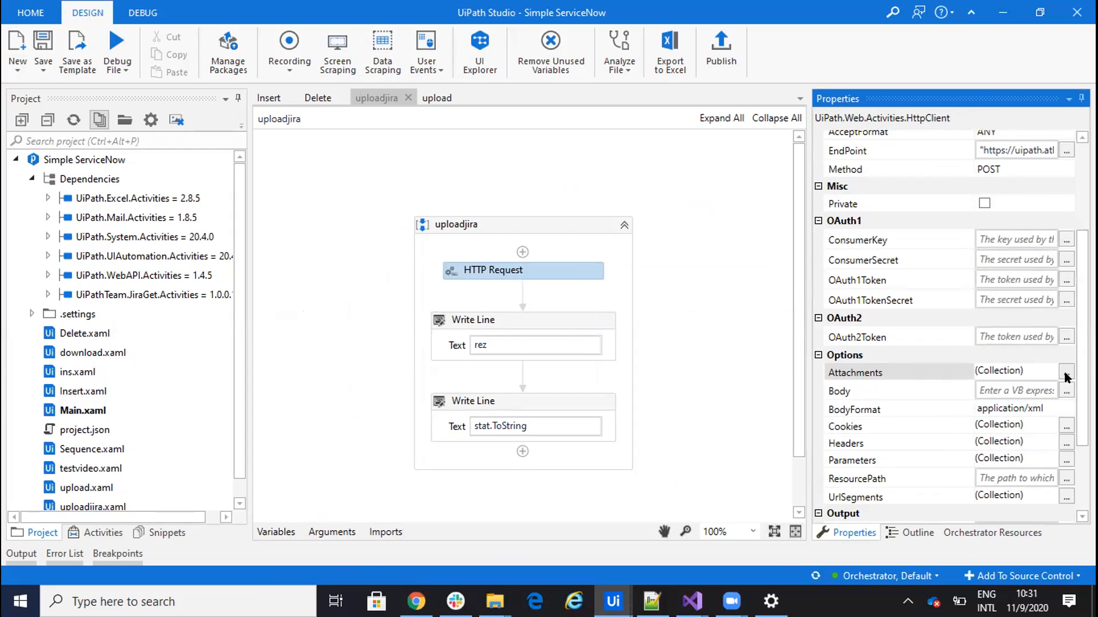
click(1067, 371)
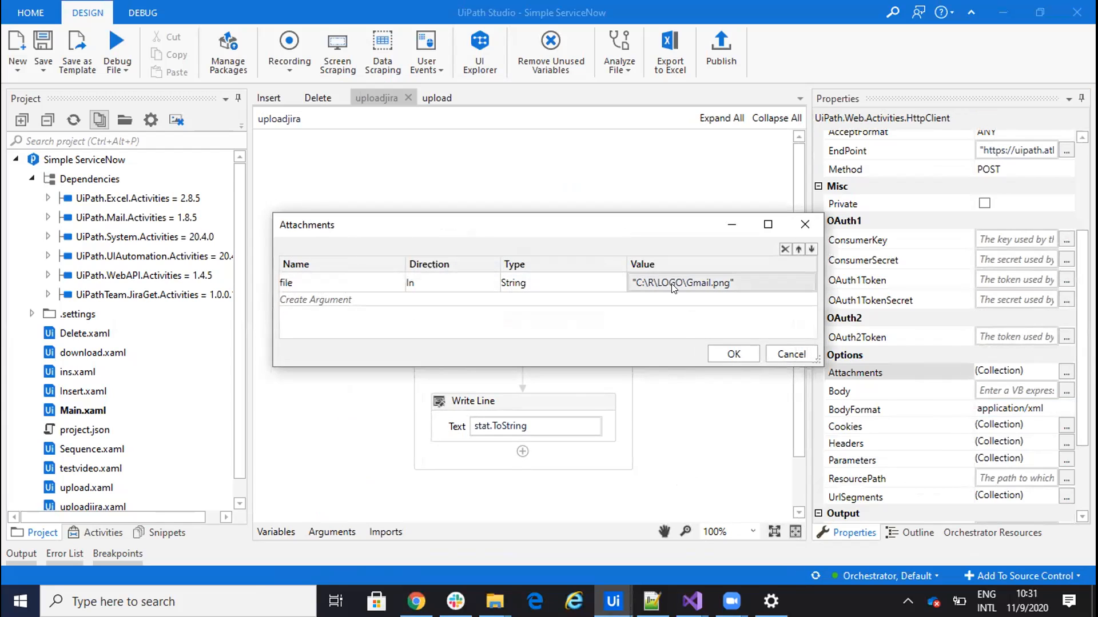
mouse_move(805, 225)
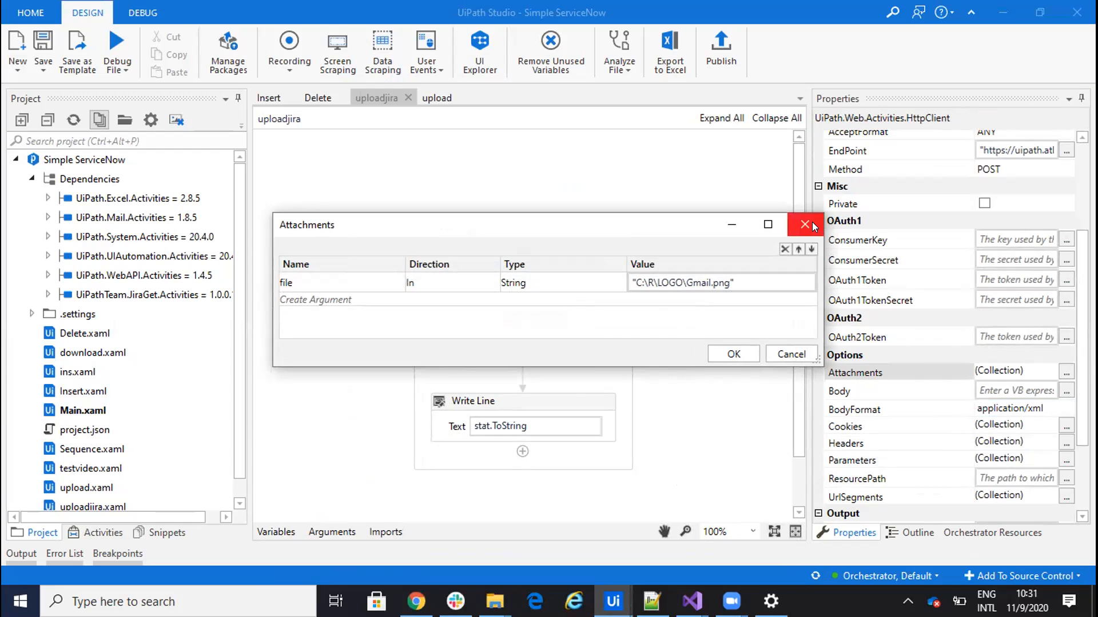
click(805, 225)
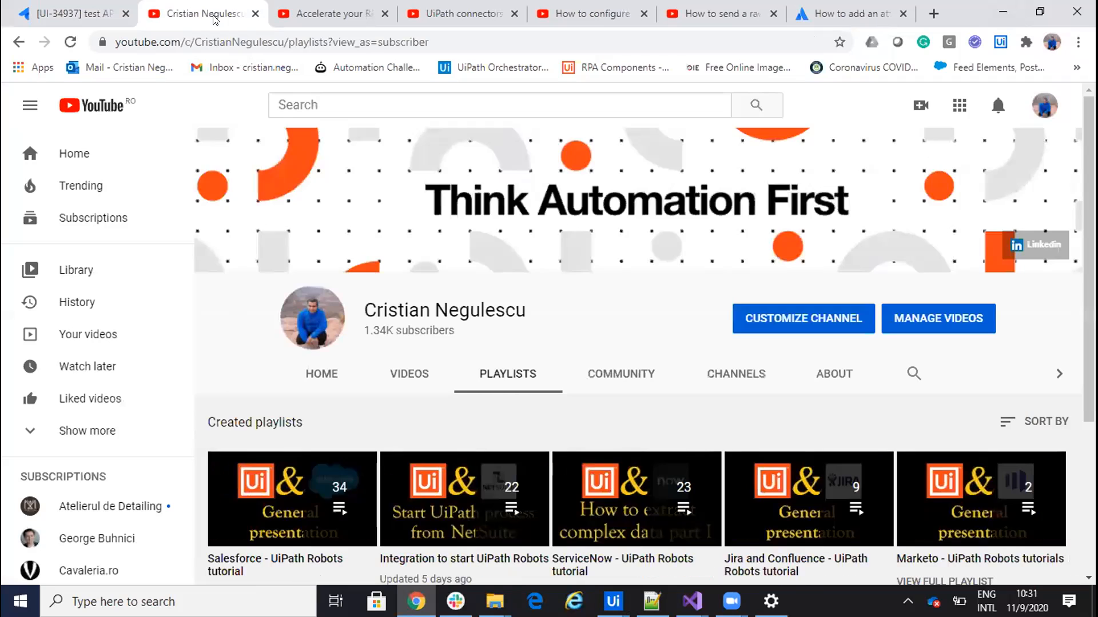
mouse_move(756, 383)
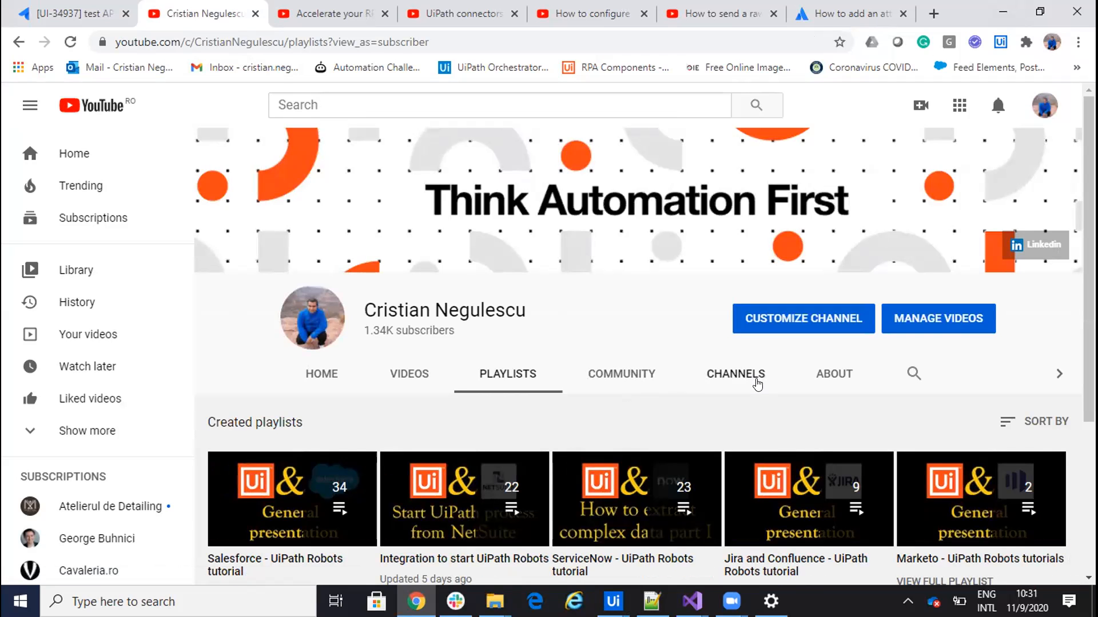
mouse_move(844, 59)
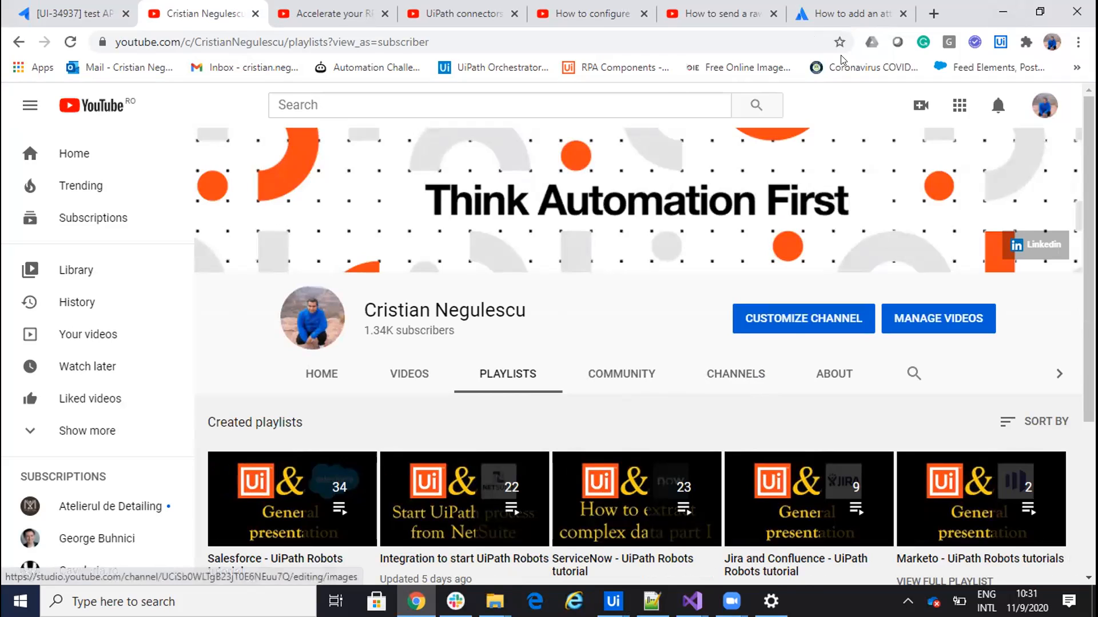